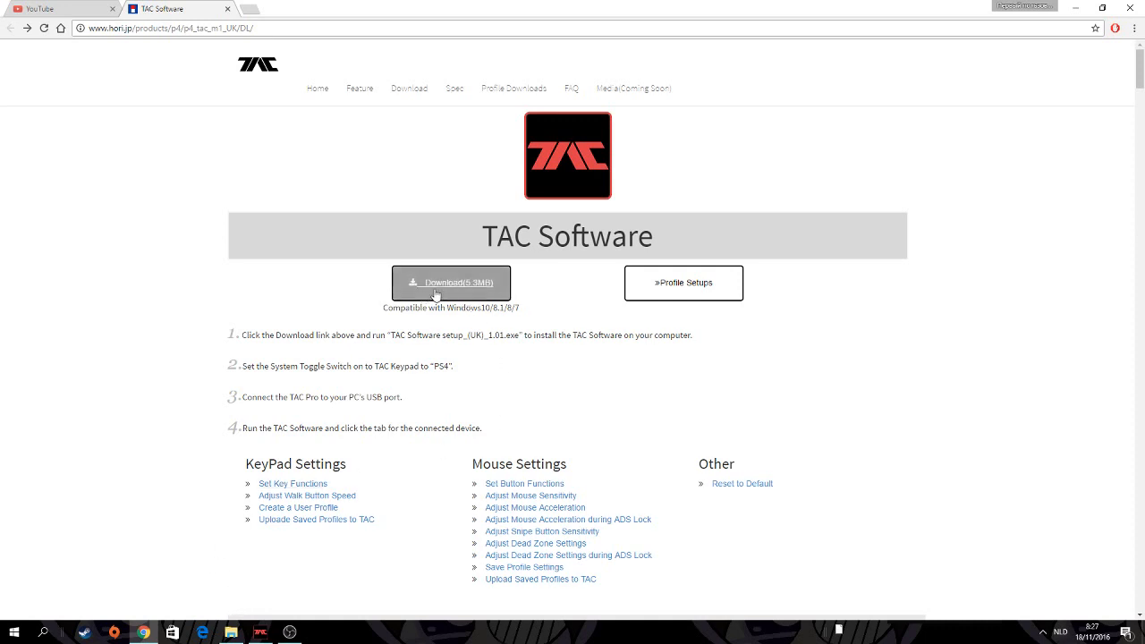
Browse the Profile Setups page through the Default Profile and Battlefield 1 profile cards.
click(451, 283)
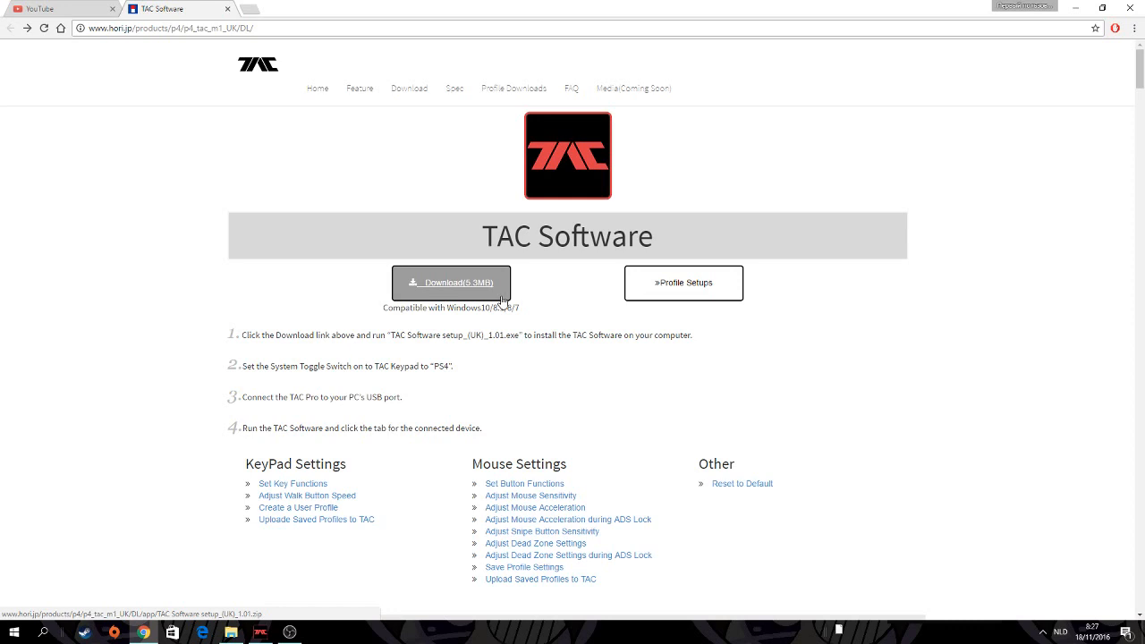
mouse_move(689, 294)
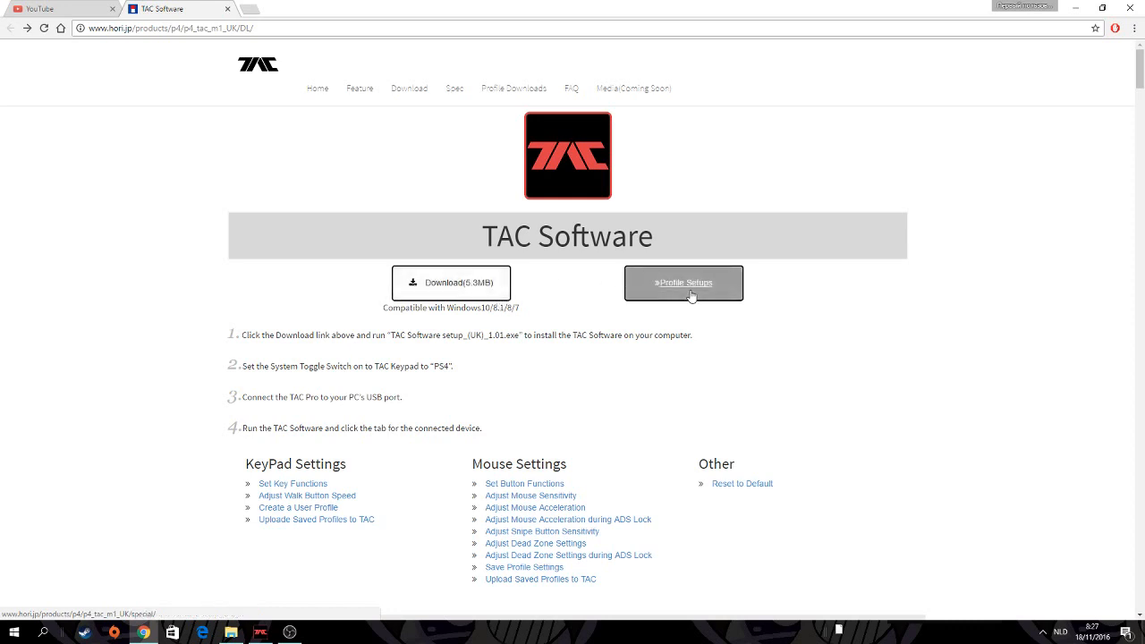
click(684, 283)
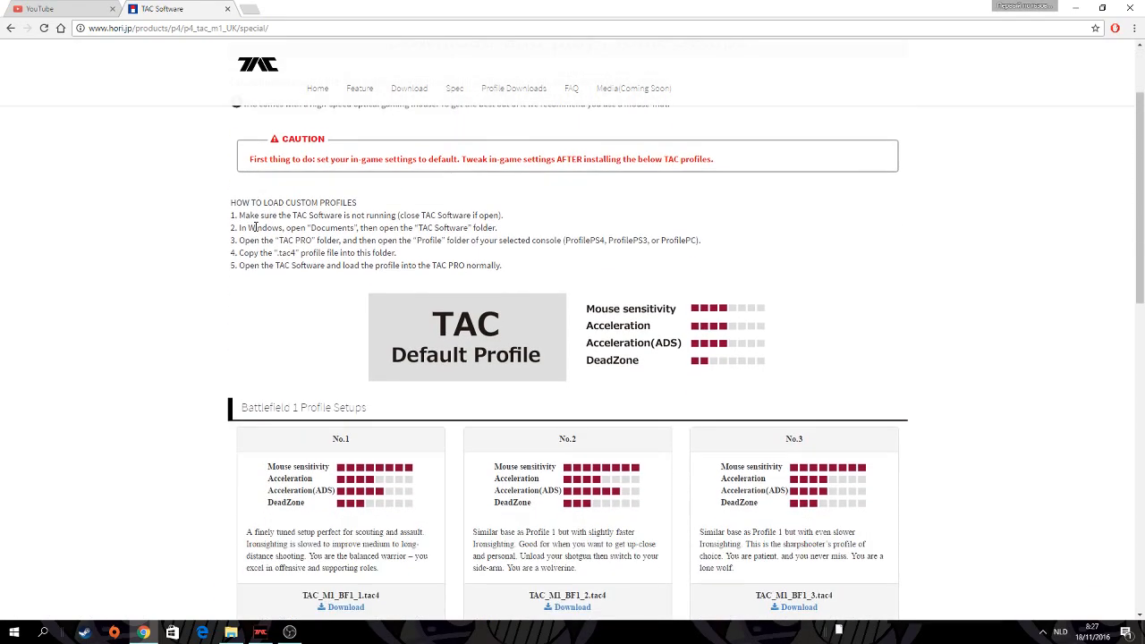
scroll(down, 3)
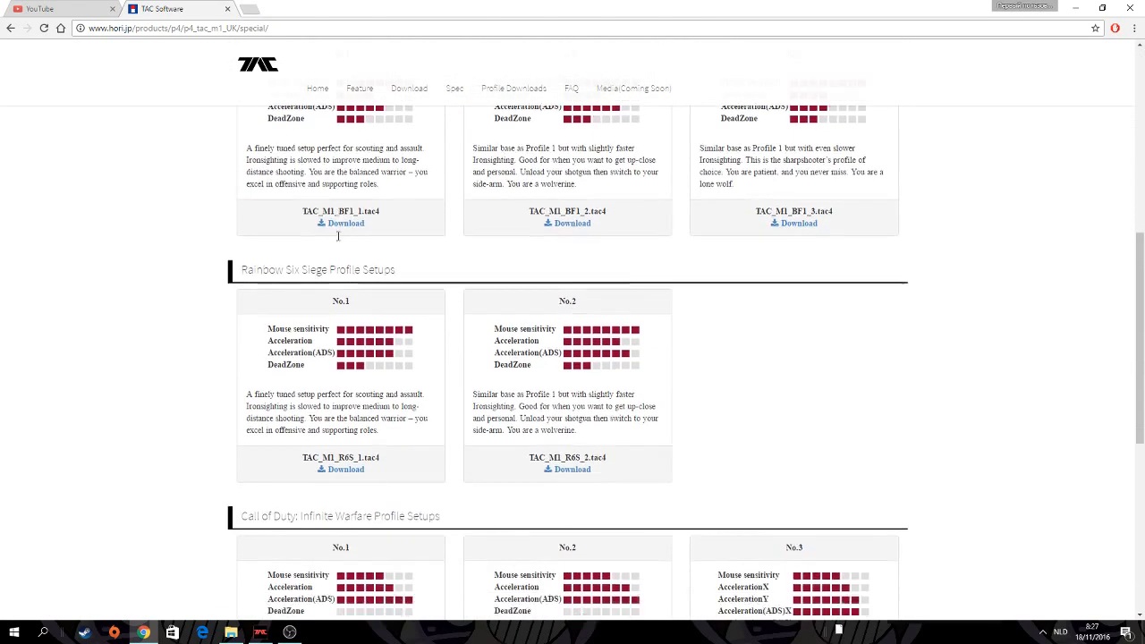
scroll(up, 3)
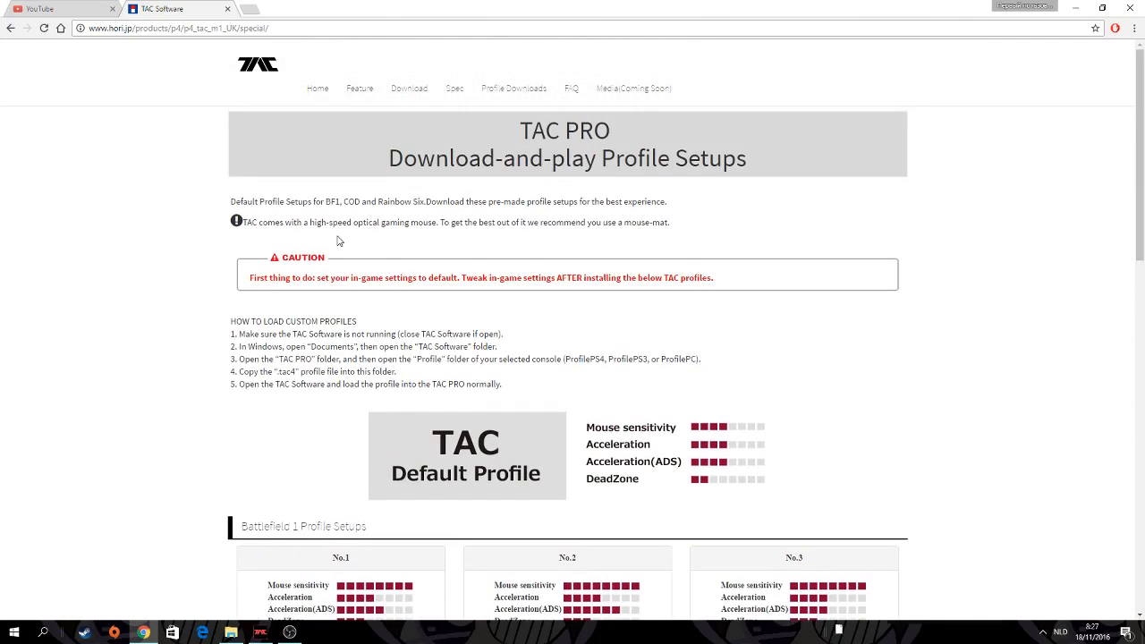
scroll(down, 3)
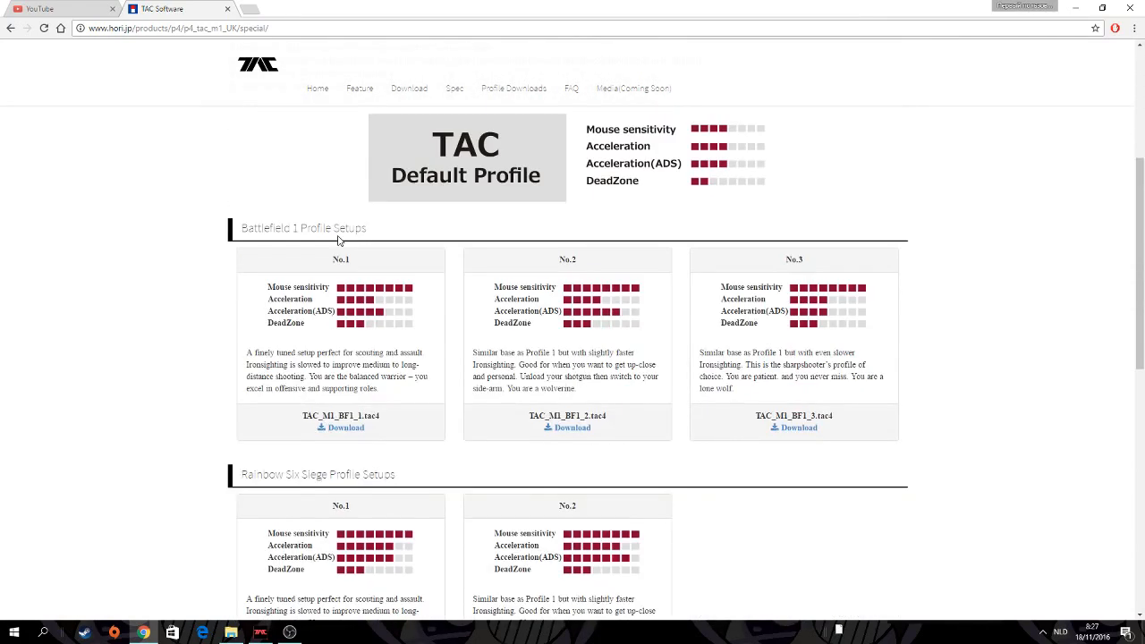
scroll(down, 3)
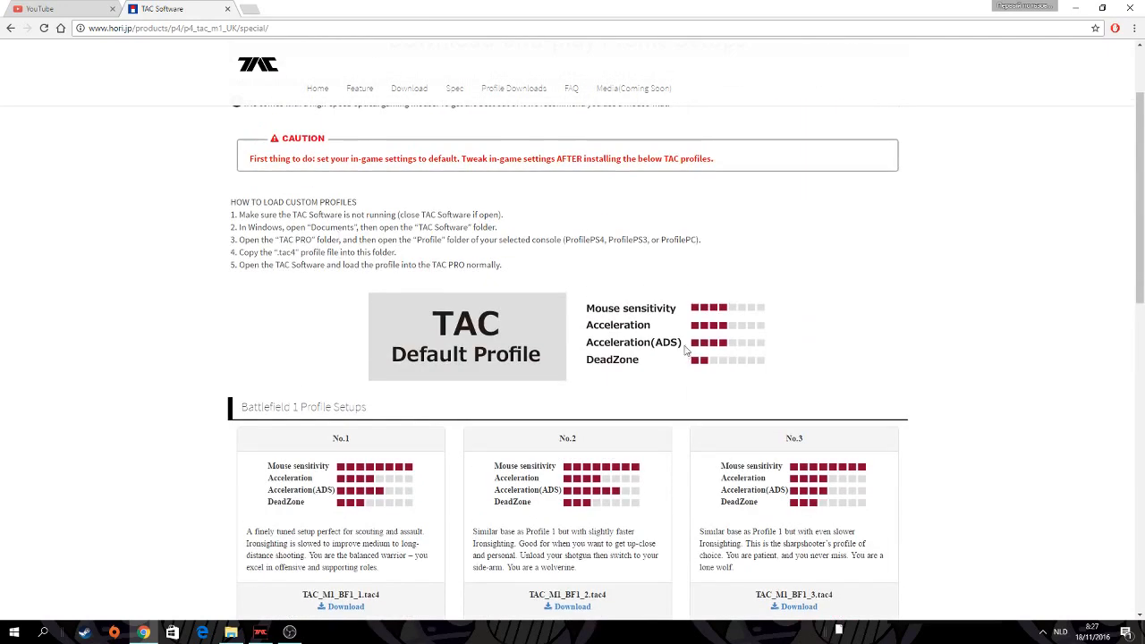
scroll(down, 3)
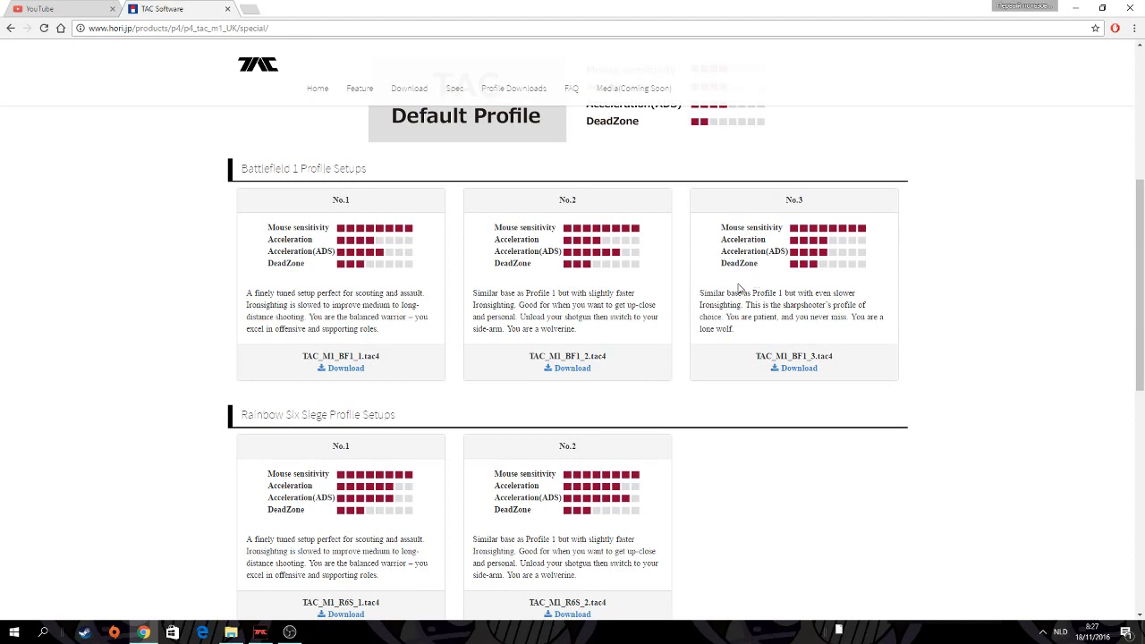
mouse_move(497, 282)
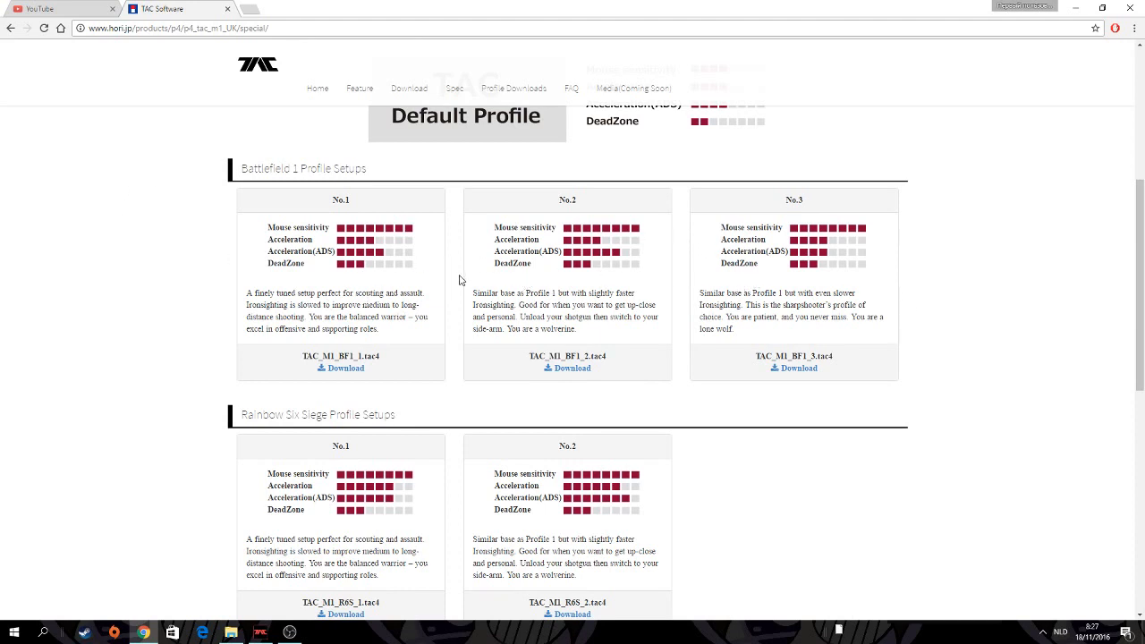
mouse_move(659, 287)
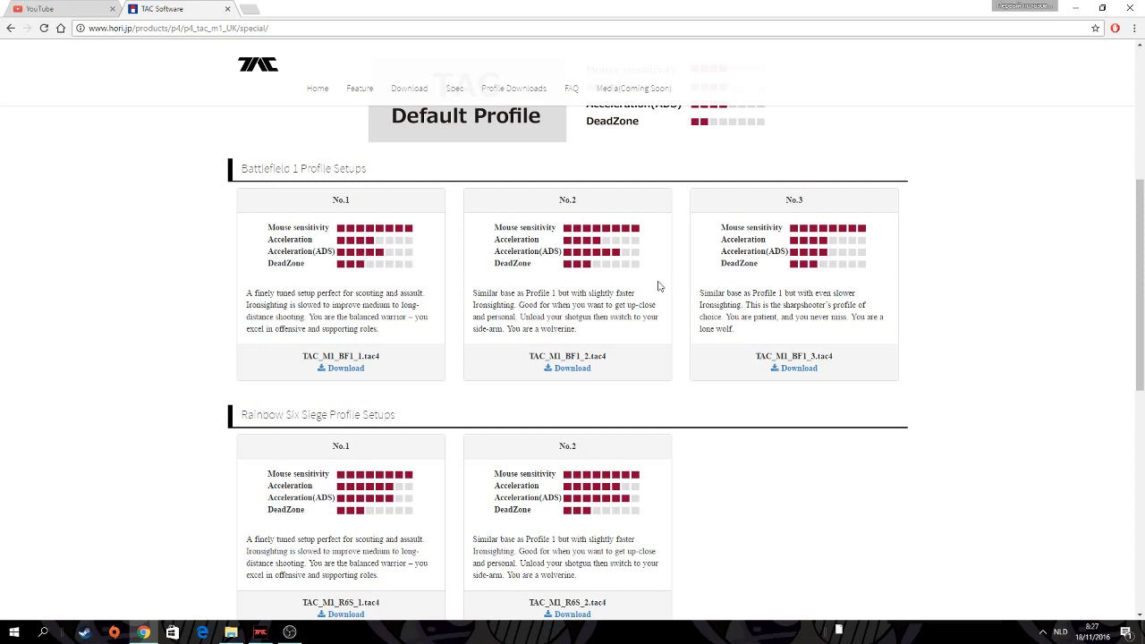
mouse_move(592, 234)
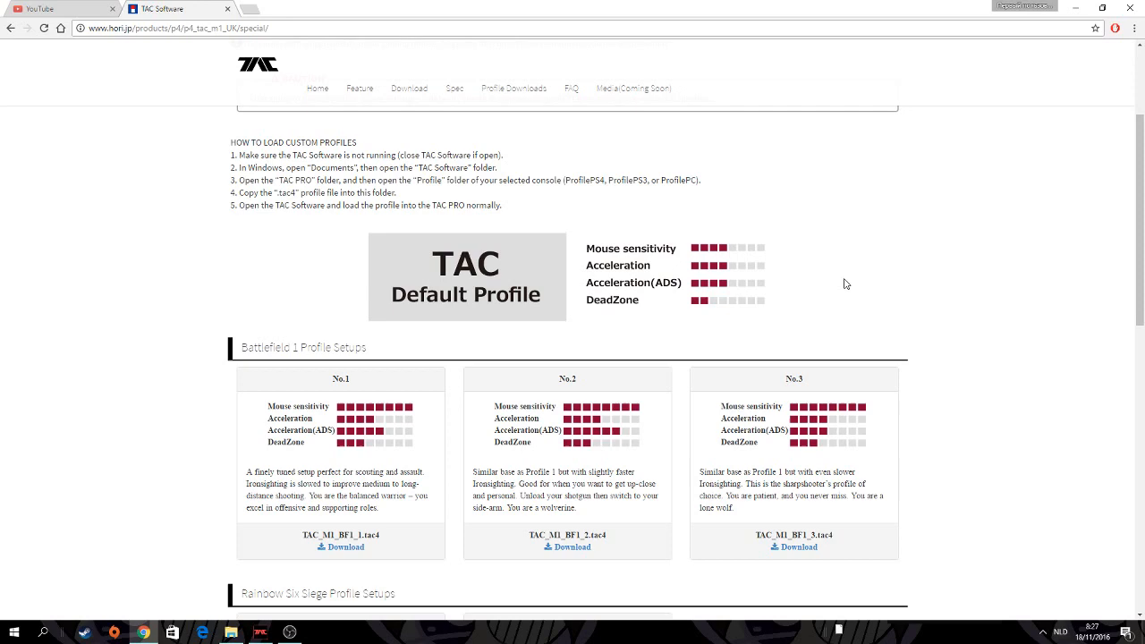
scroll(down, 3)
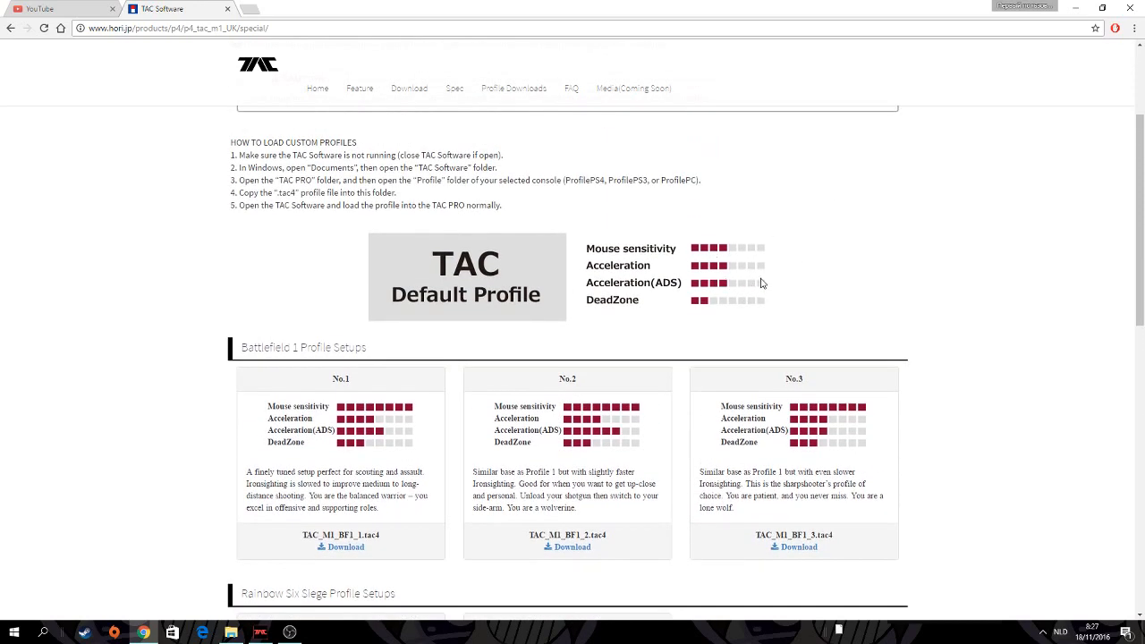
scroll(down, 3)
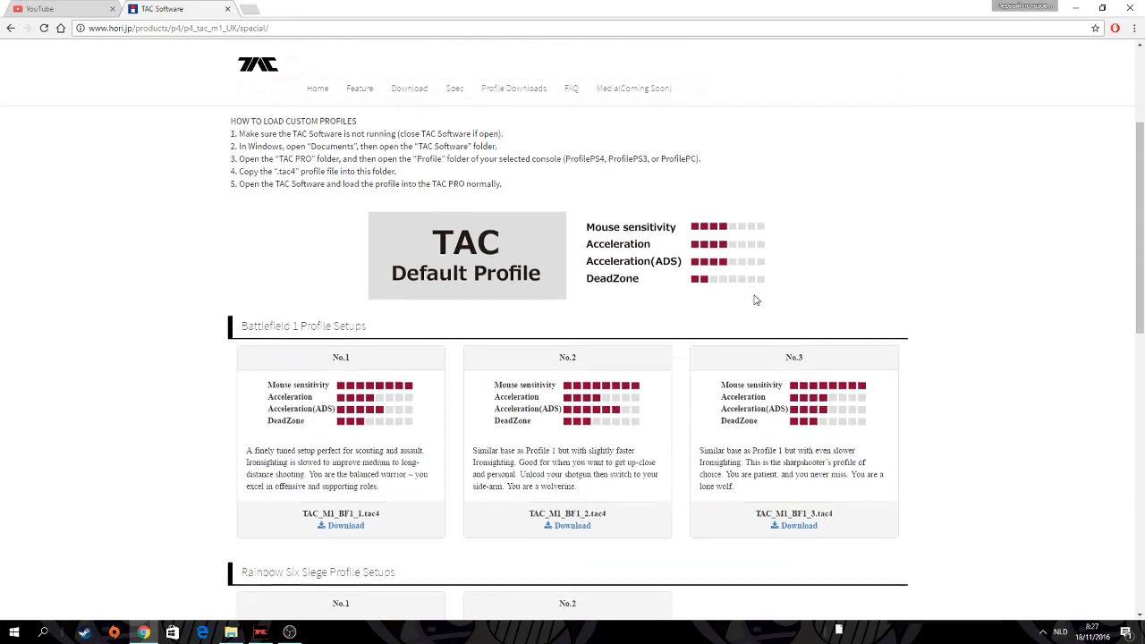
scroll(down, 3)
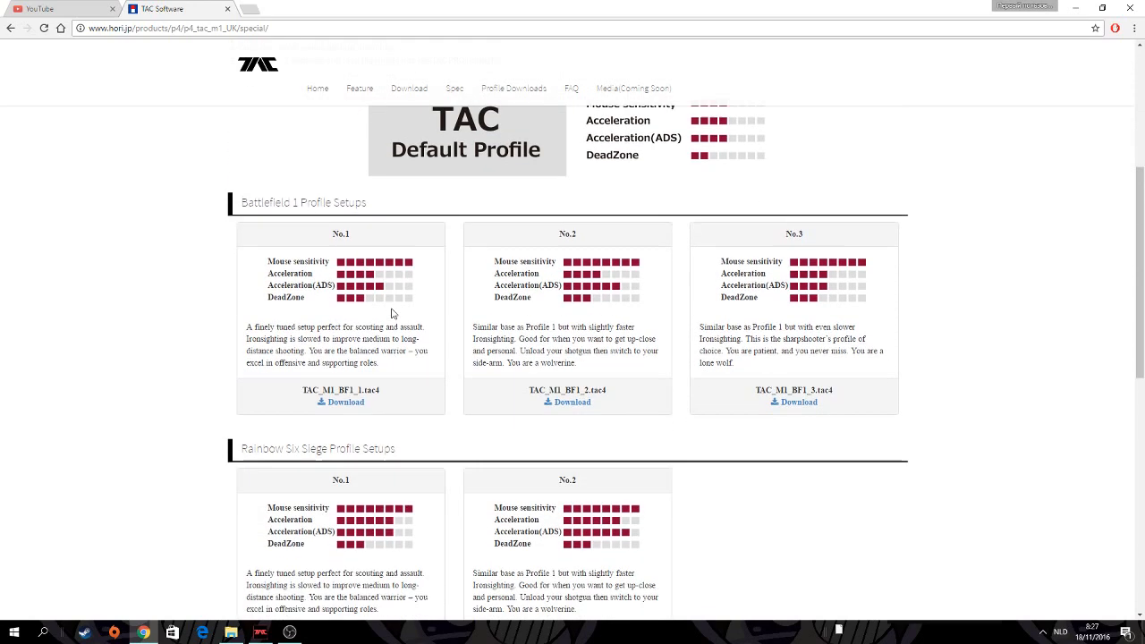
scroll(down, 3)
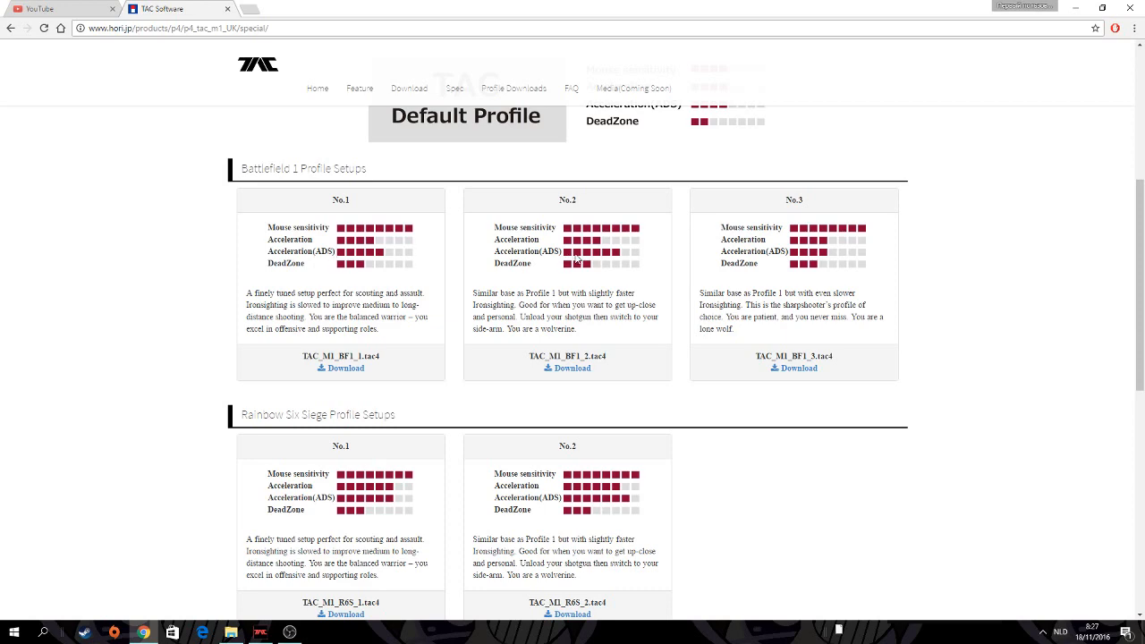
scroll(down, 3)
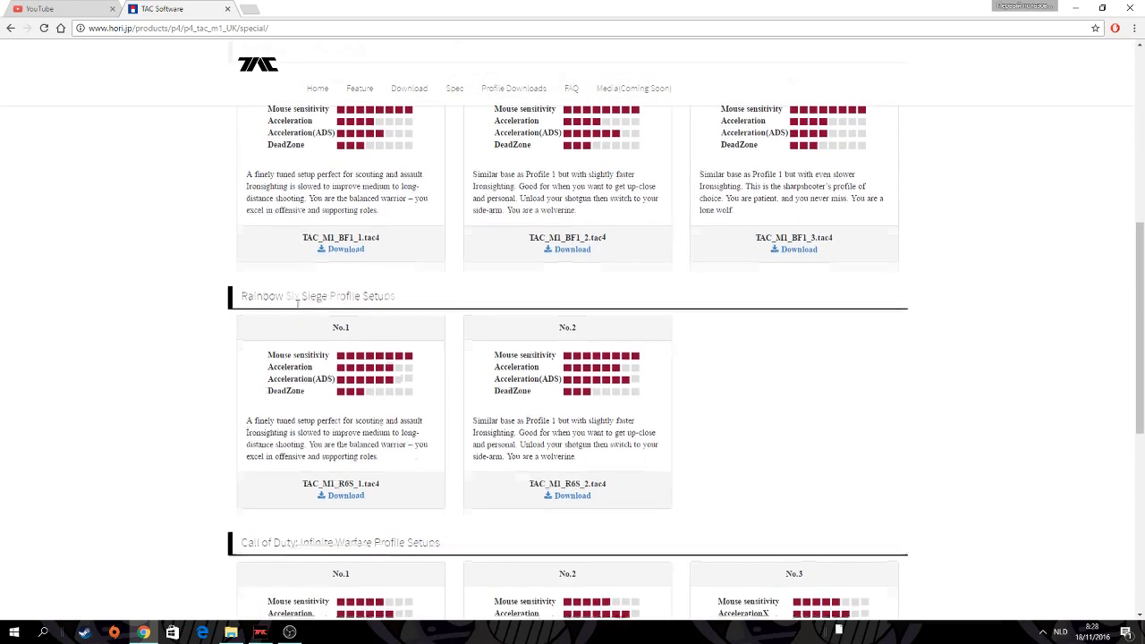
scroll(down, 3)
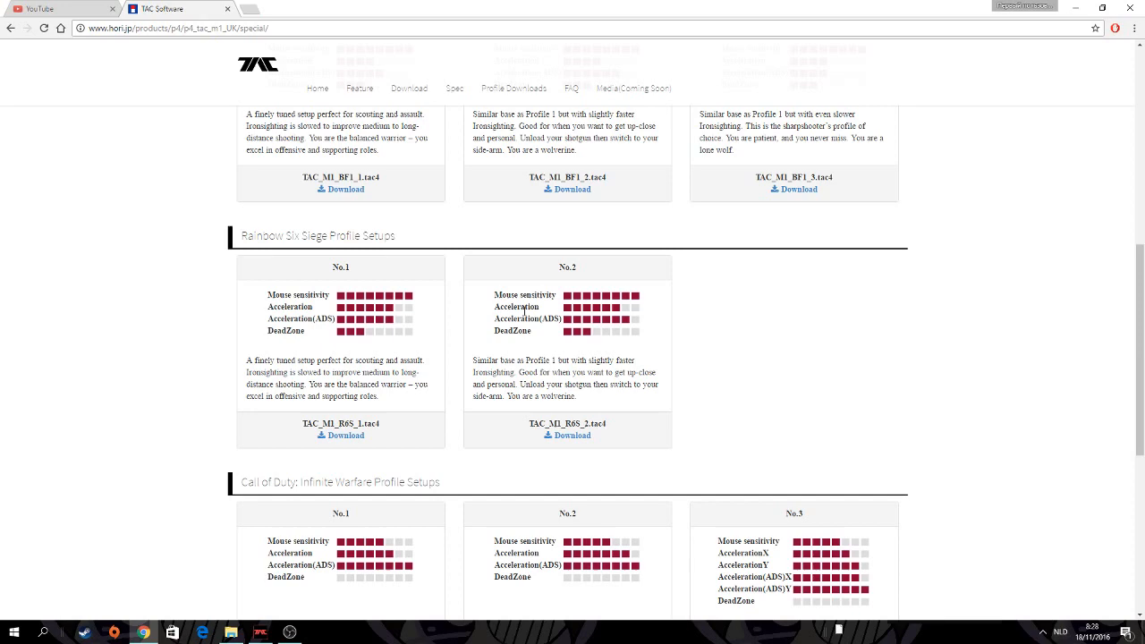
scroll(down, 3)
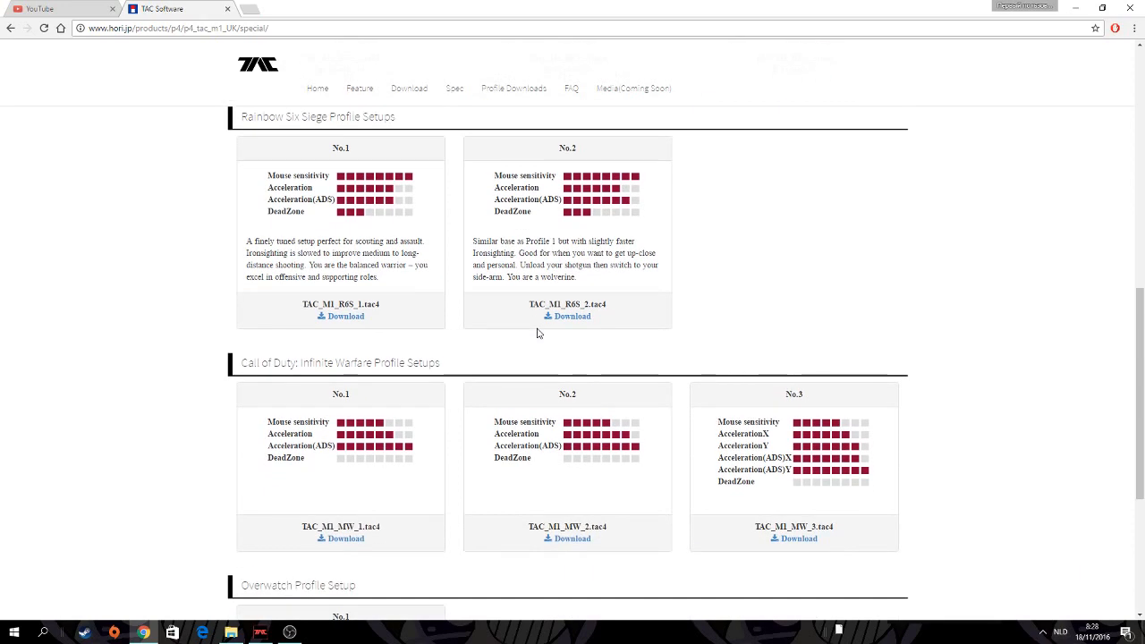
scroll(down, 3)
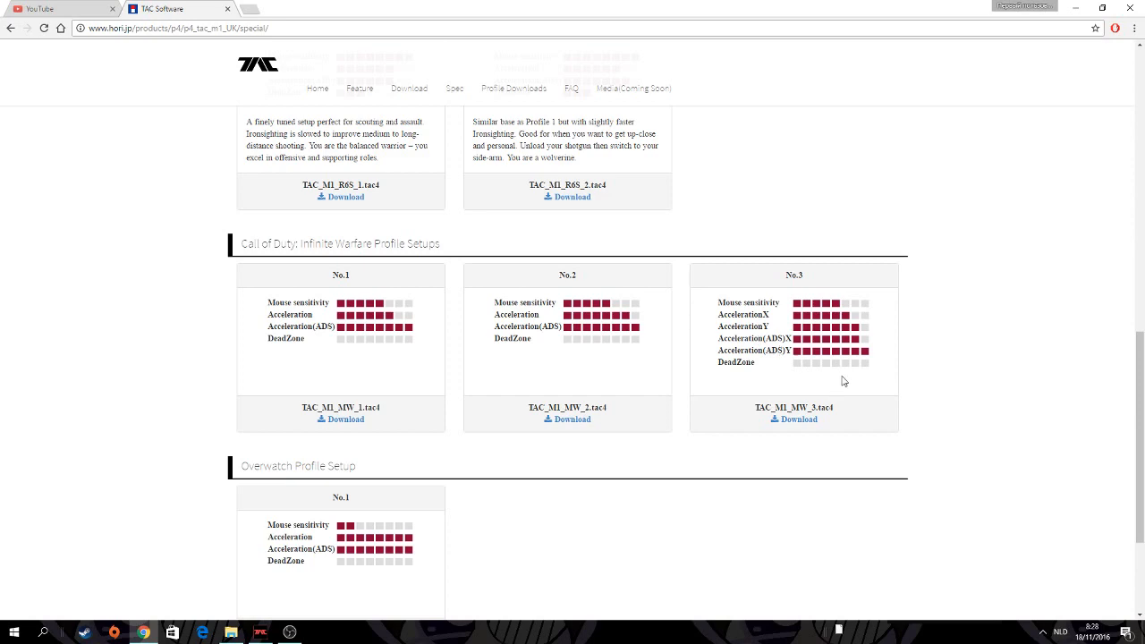
mouse_move(855, 349)
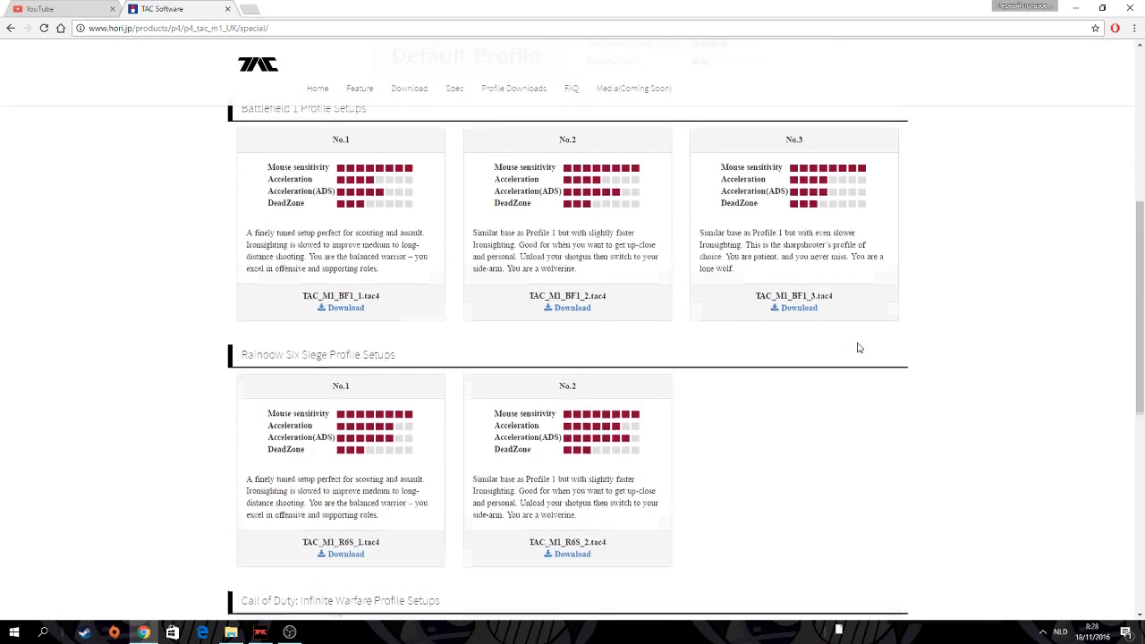
scroll(down, 3)
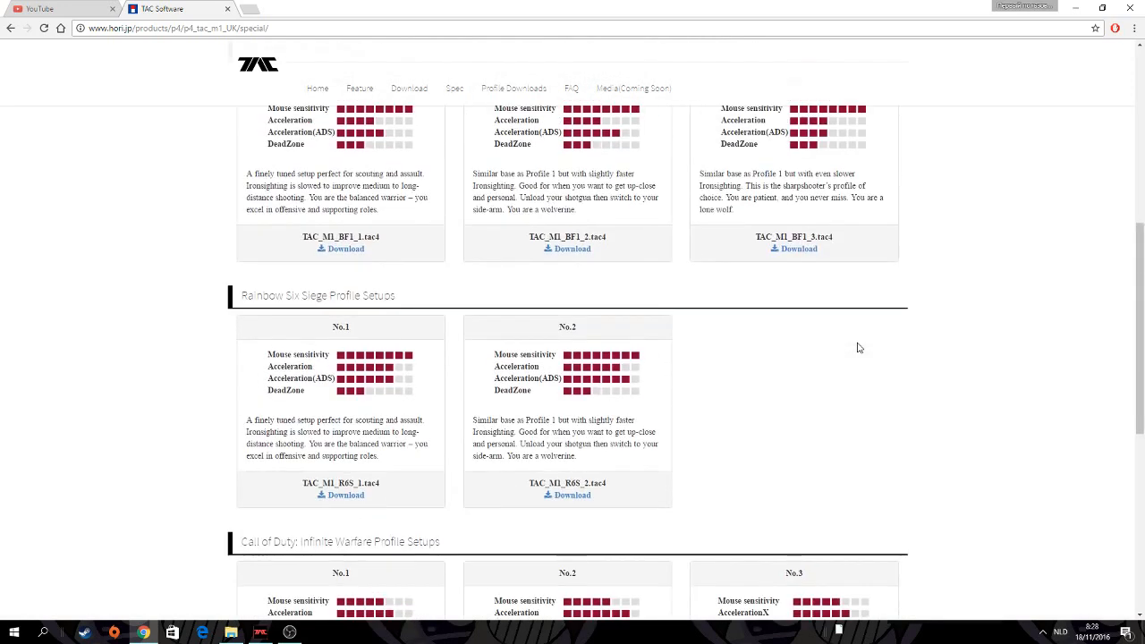
scroll(up, 3)
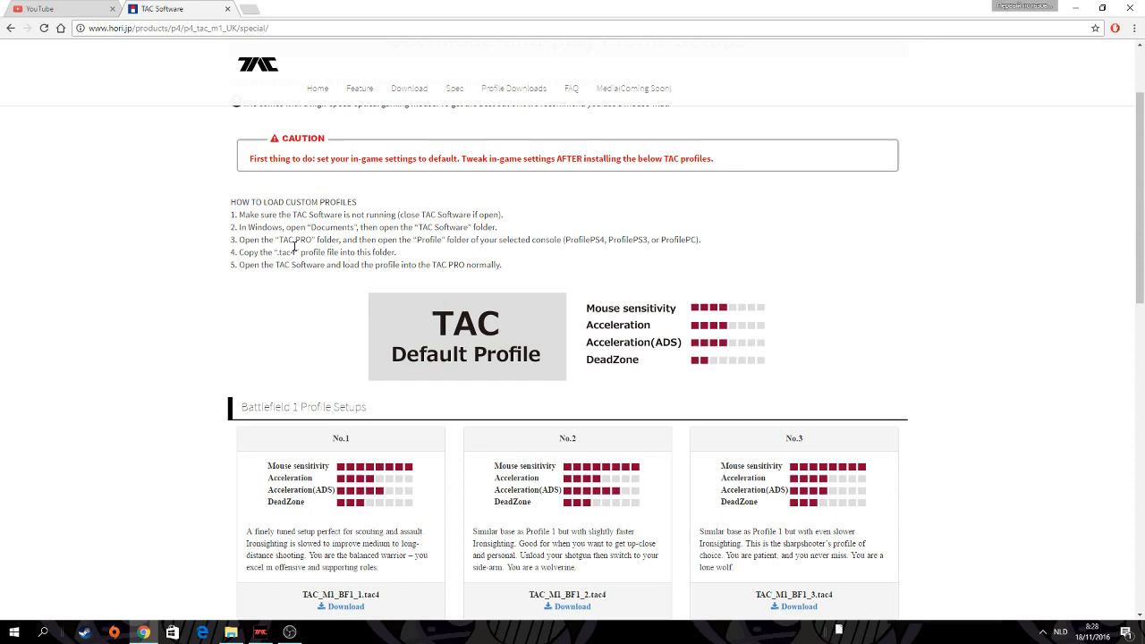
mouse_move(326, 214)
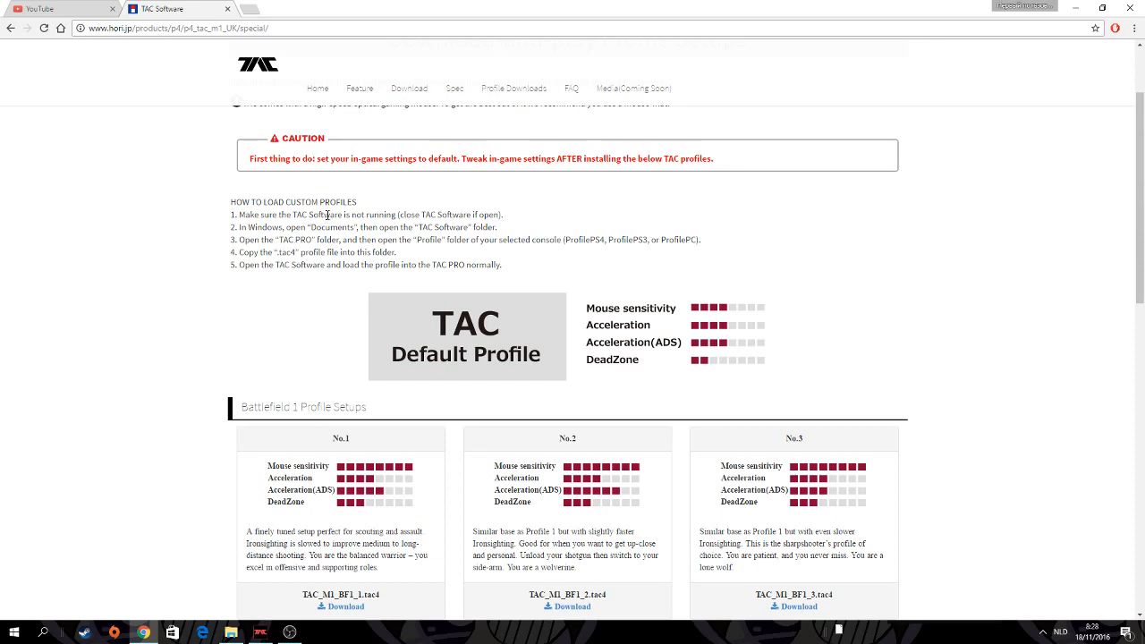
scroll(down, 3)
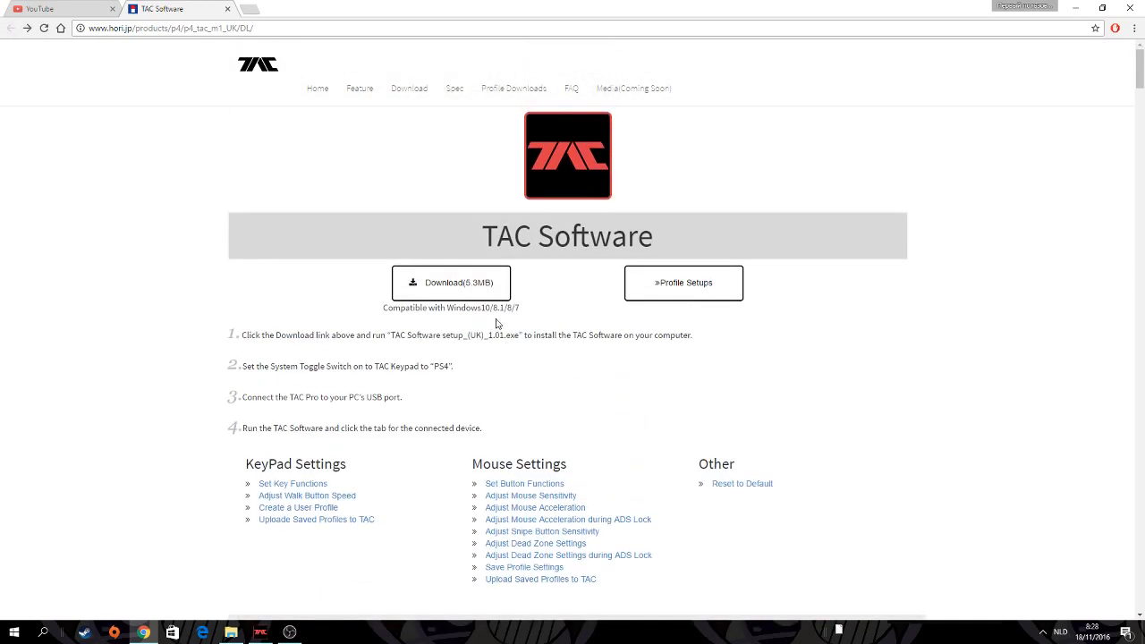
Return to the TAC Software page and scroll to the settings guide links.
click(451, 283)
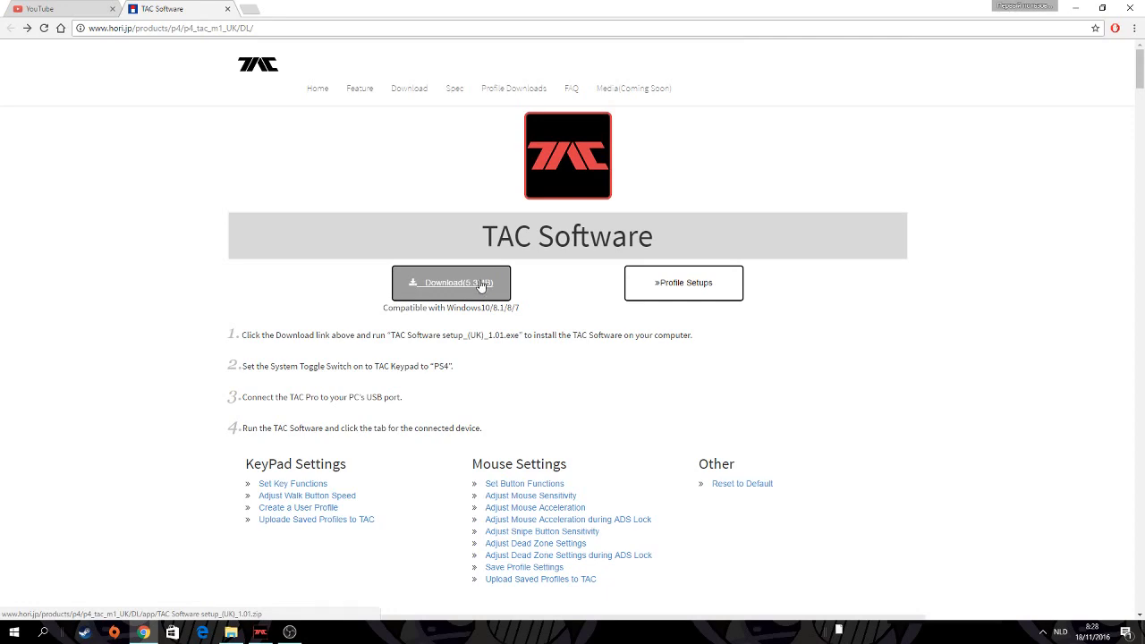
scroll(down, 3)
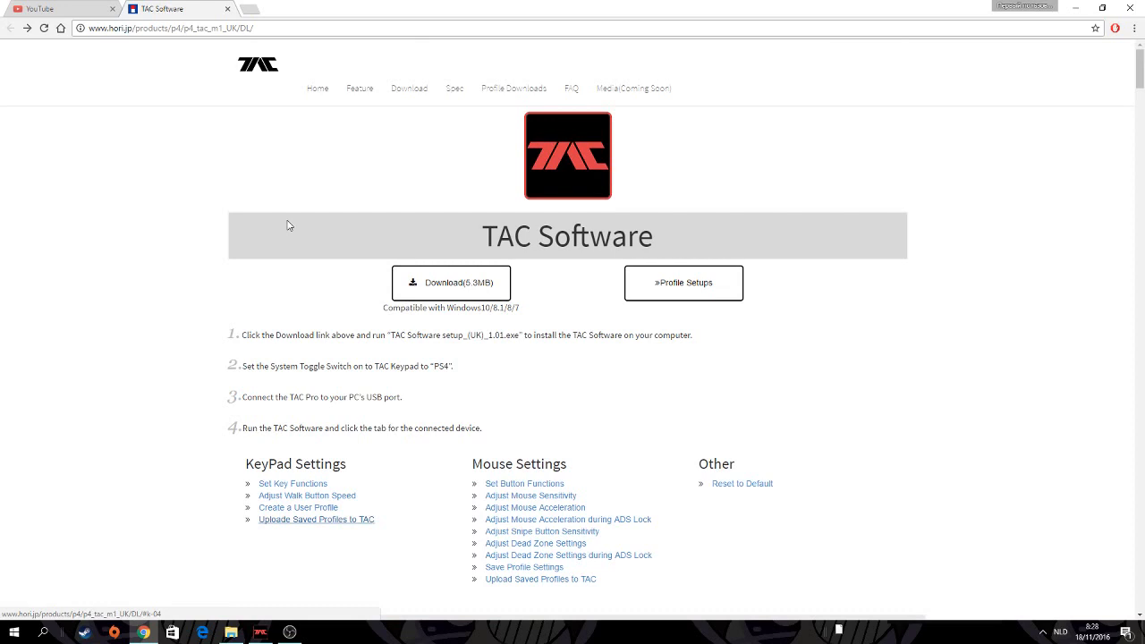
scroll(down, 3)
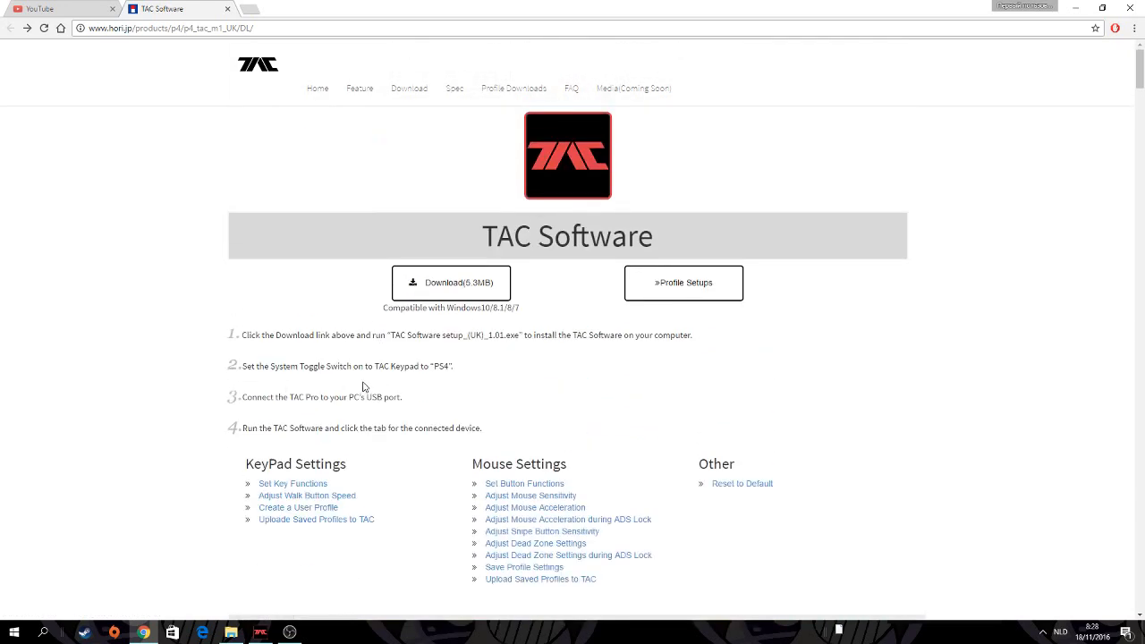
mouse_move(580, 390)
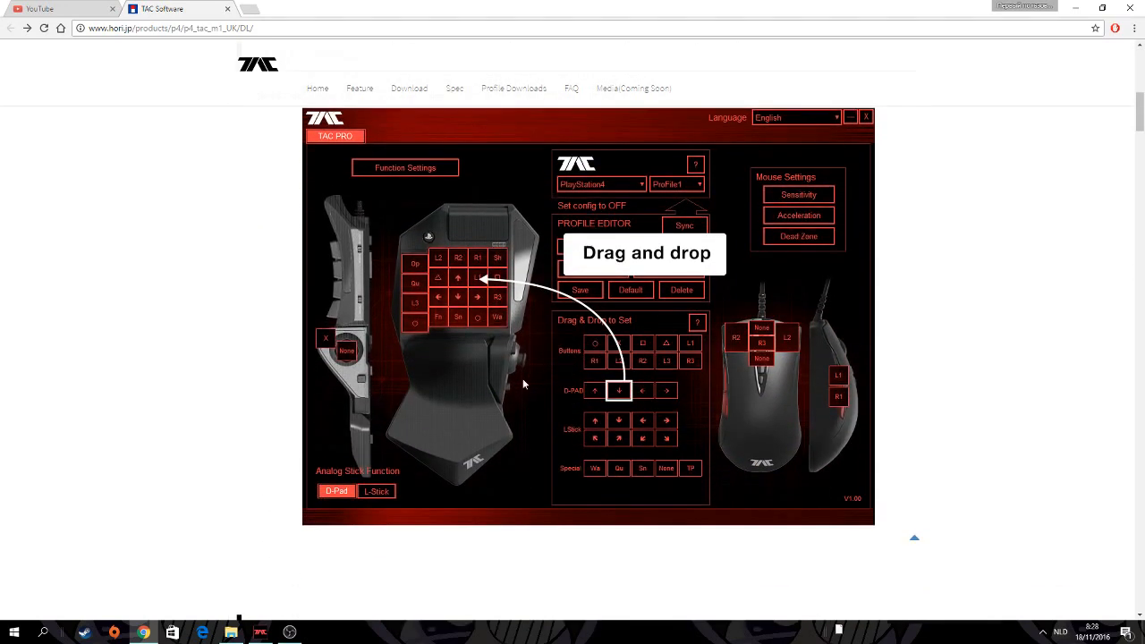
scroll(down, 3)
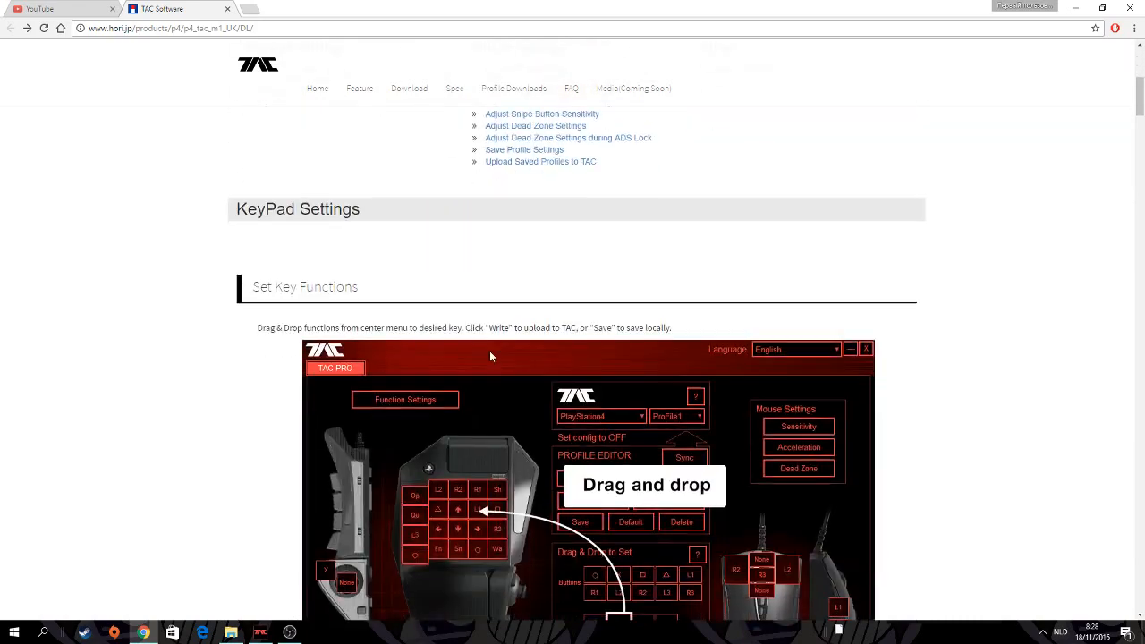
scroll(down, 3)
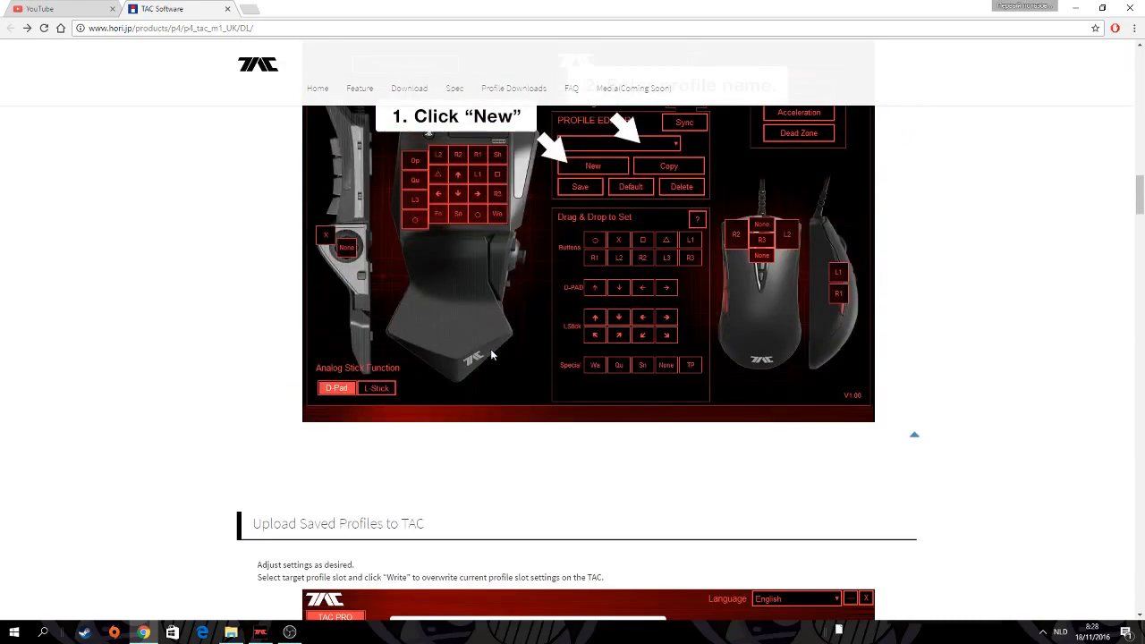
scroll(down, 3)
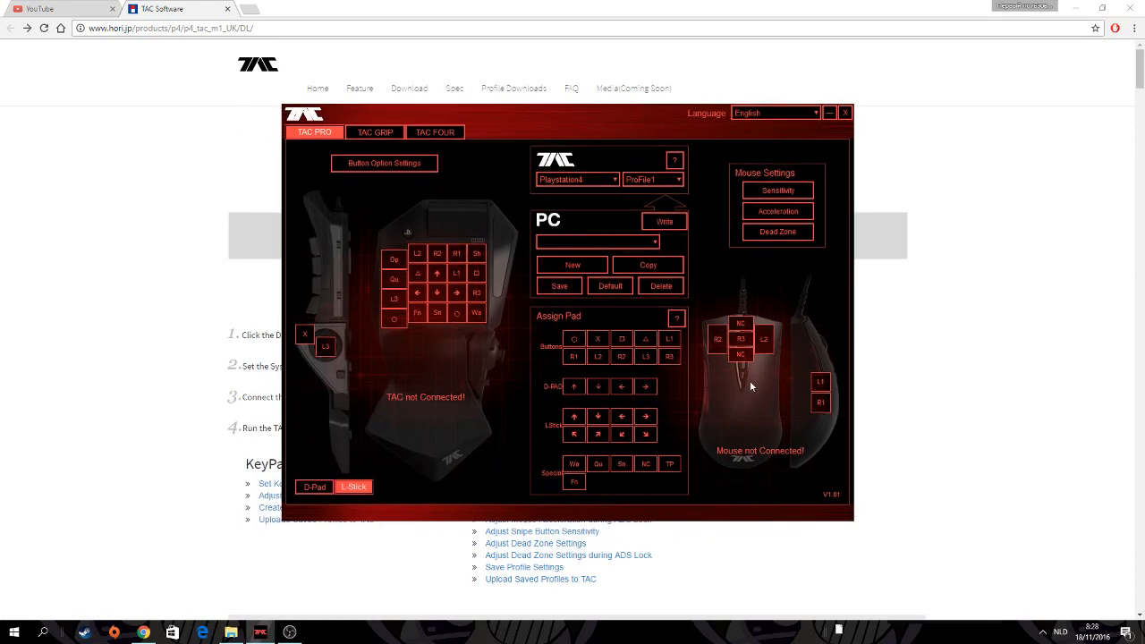
click(374, 133)
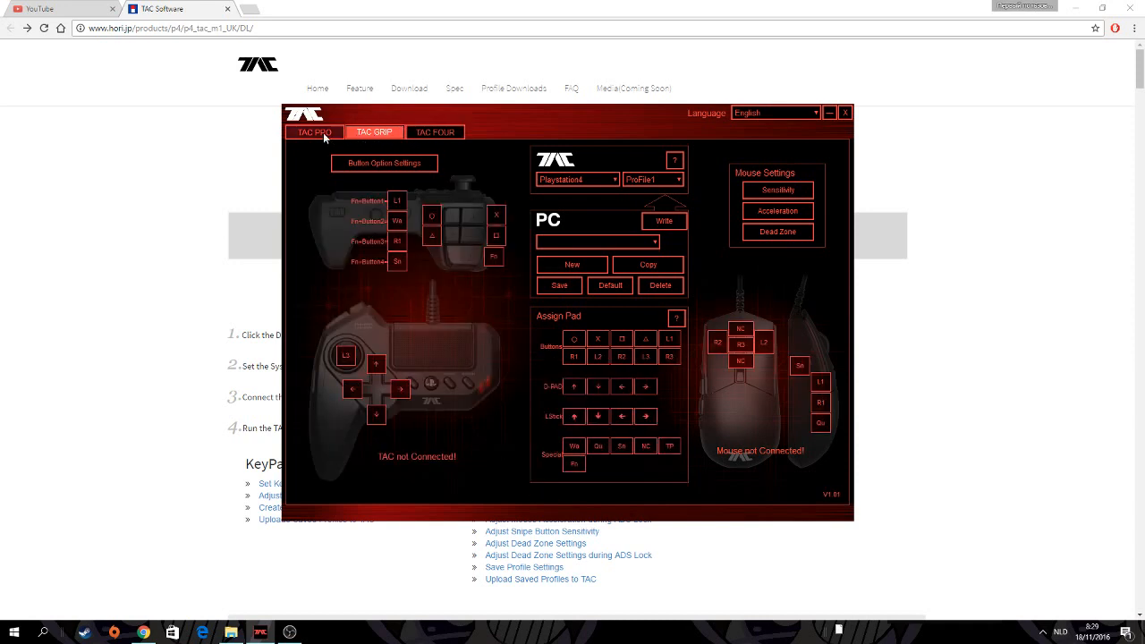
click(435, 133)
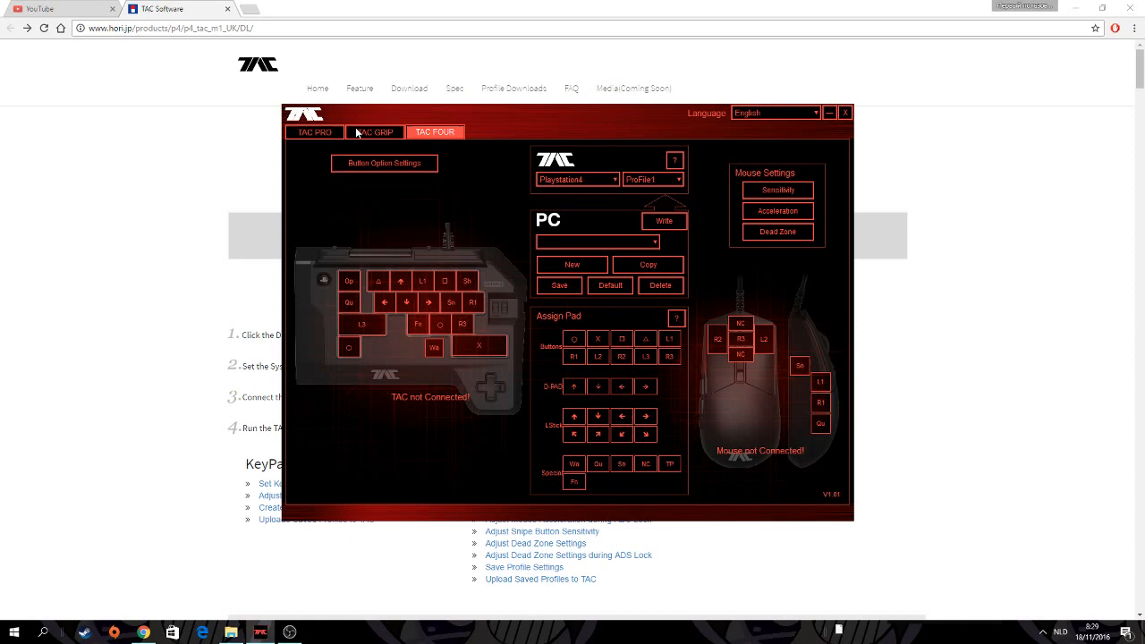
click(374, 132)
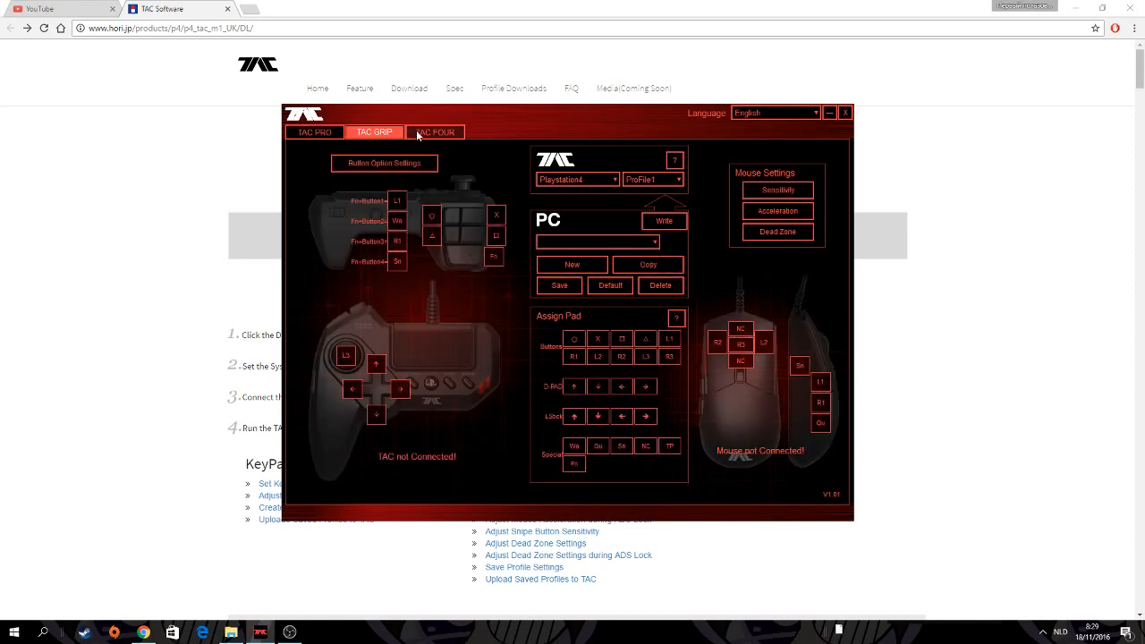
click(315, 132)
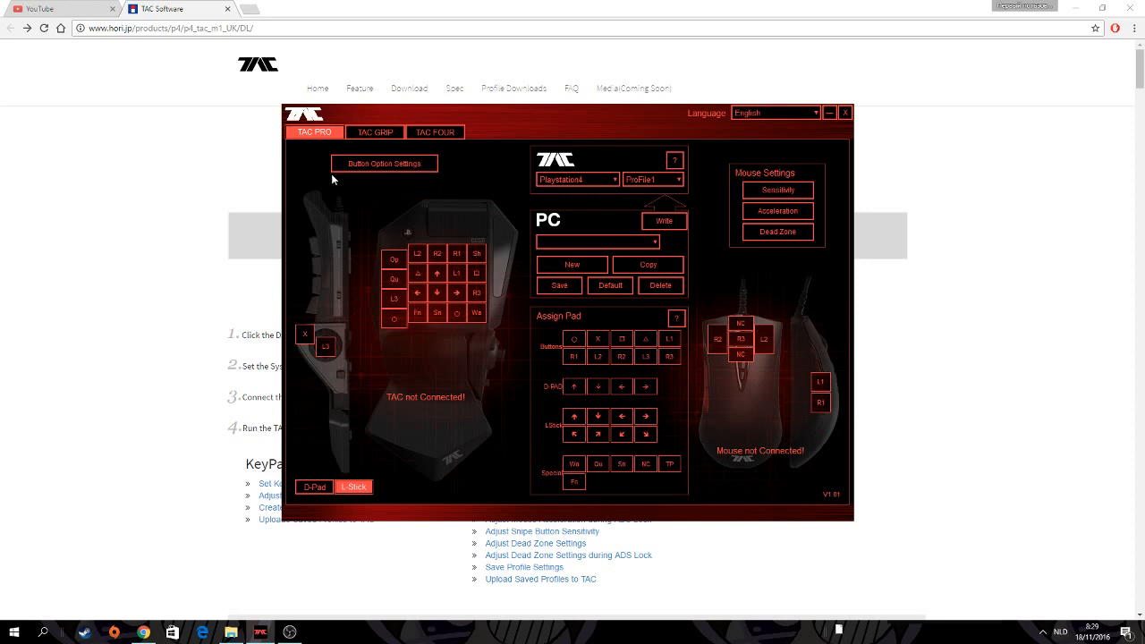
mouse_move(365, 211)
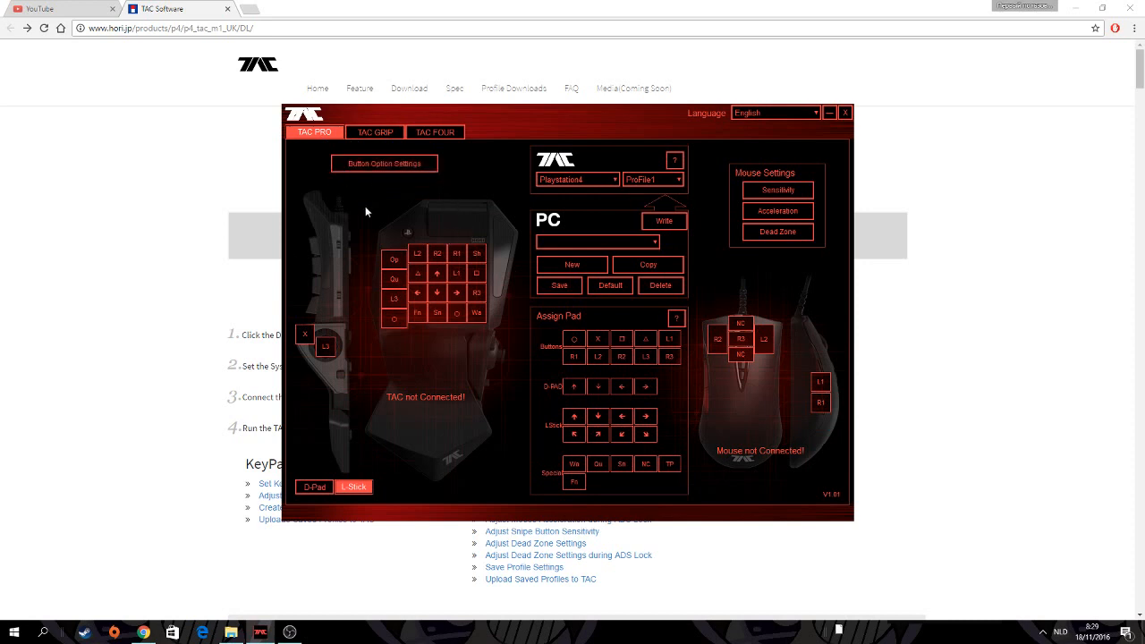
mouse_move(598, 388)
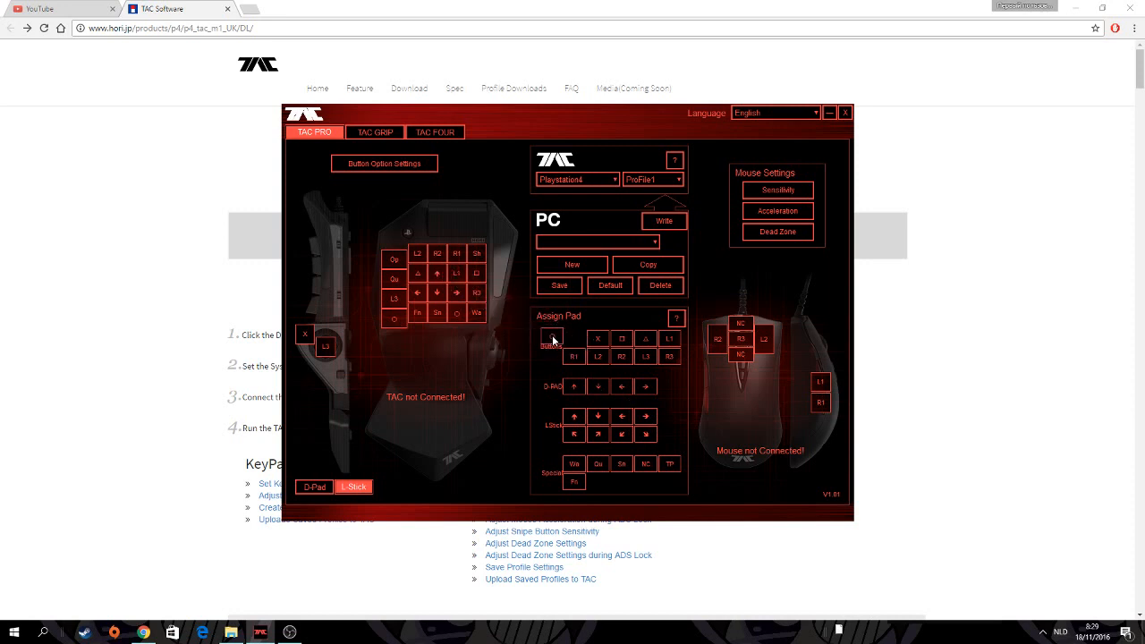
click(384, 164)
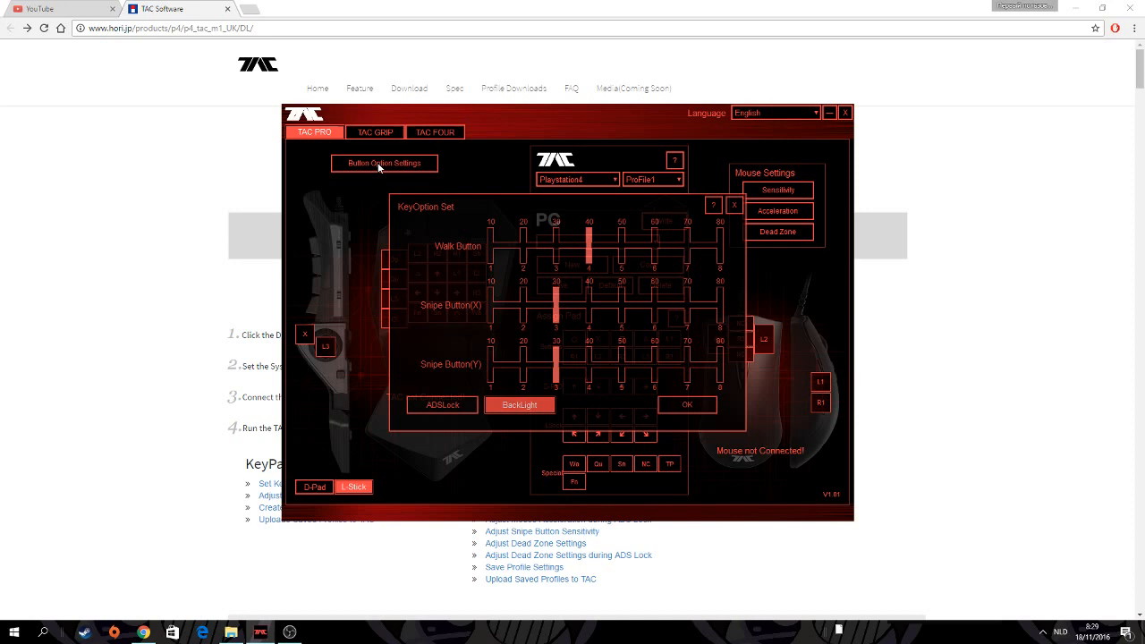
mouse_move(458, 211)
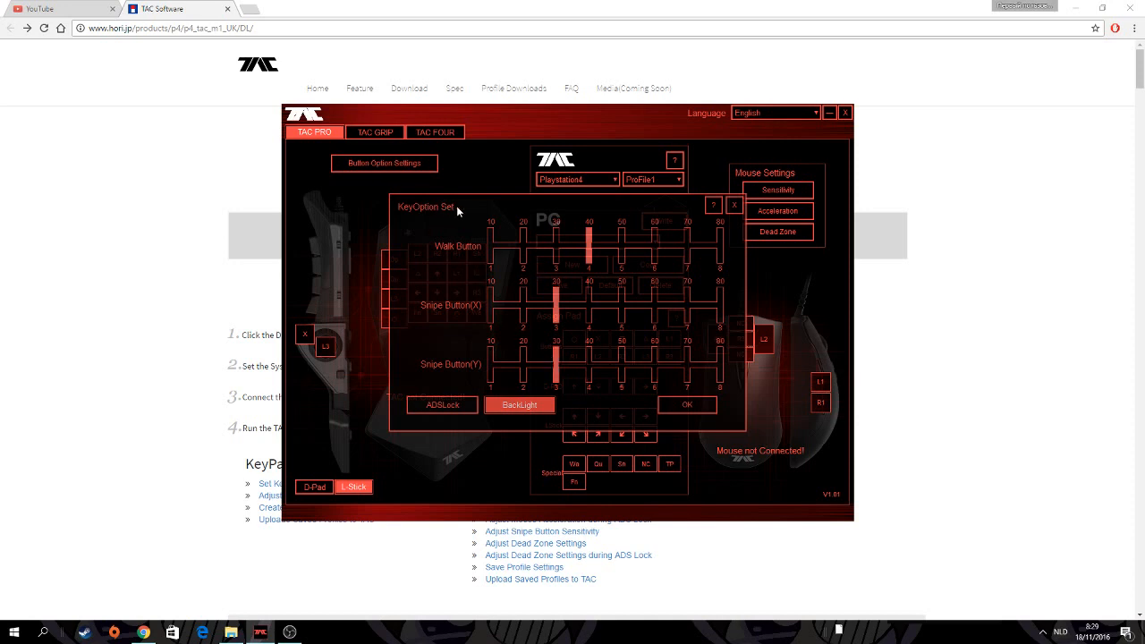
mouse_move(469, 326)
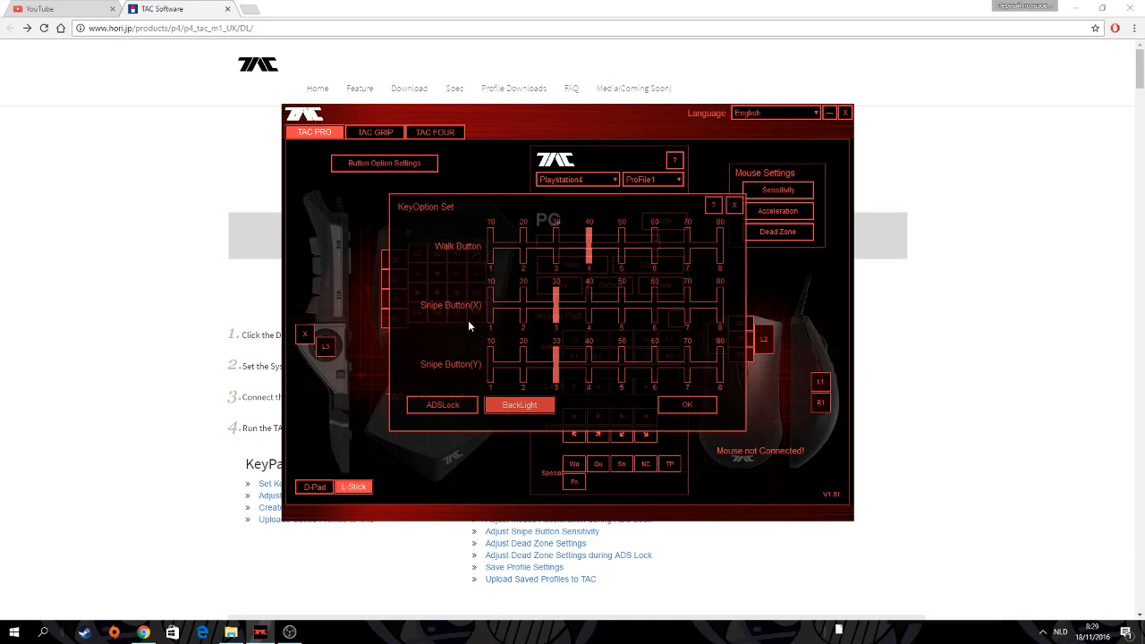
mouse_move(480, 315)
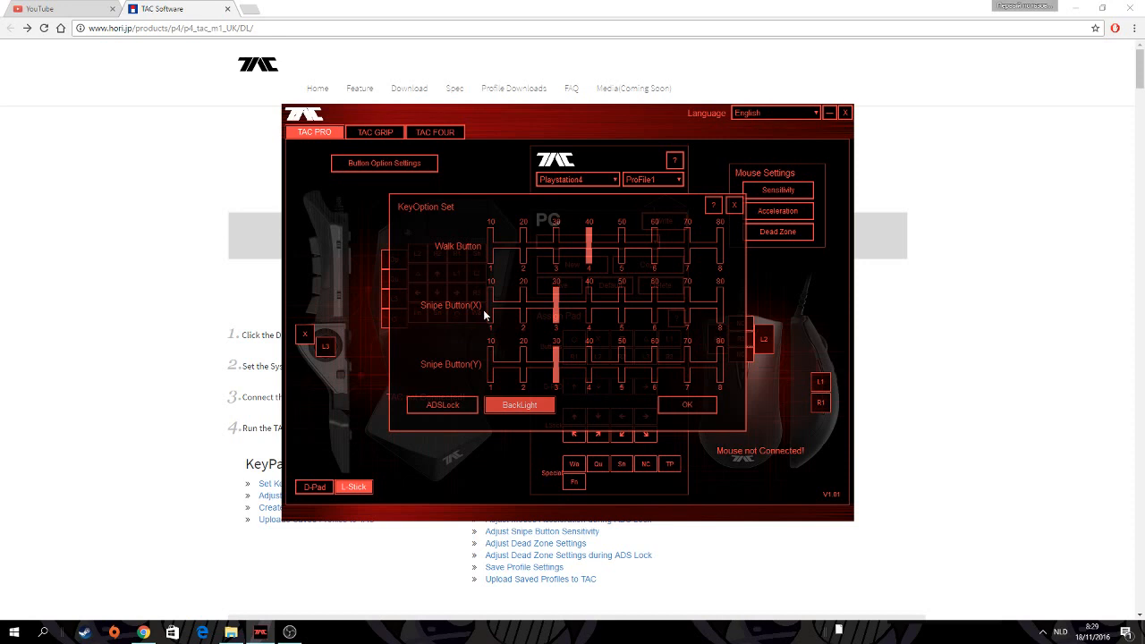
mouse_move(479, 390)
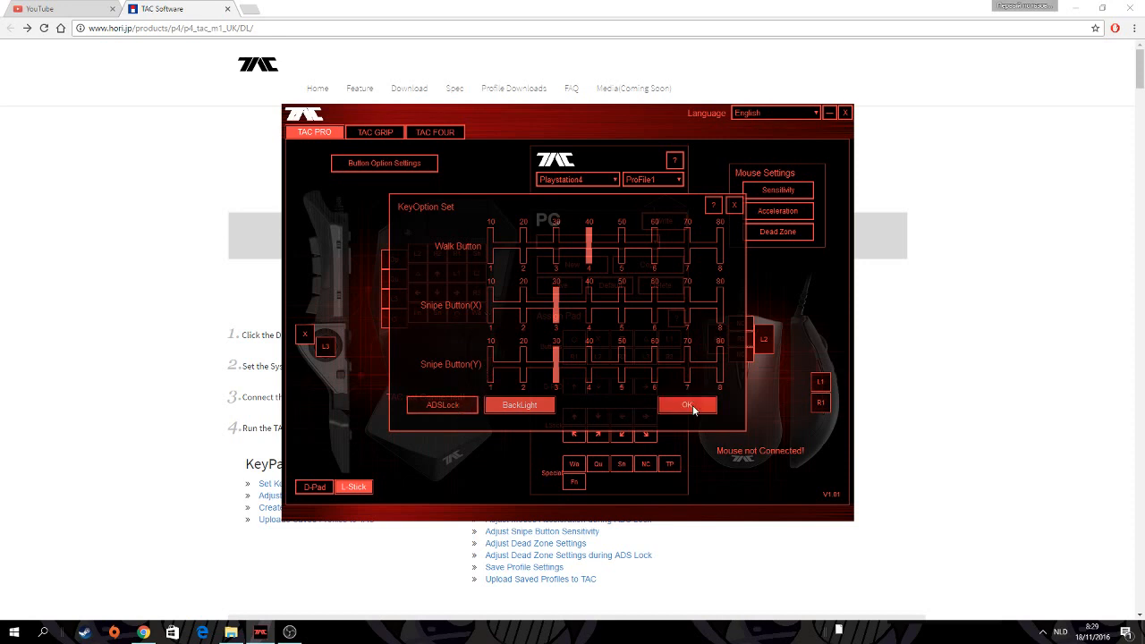
click(687, 404)
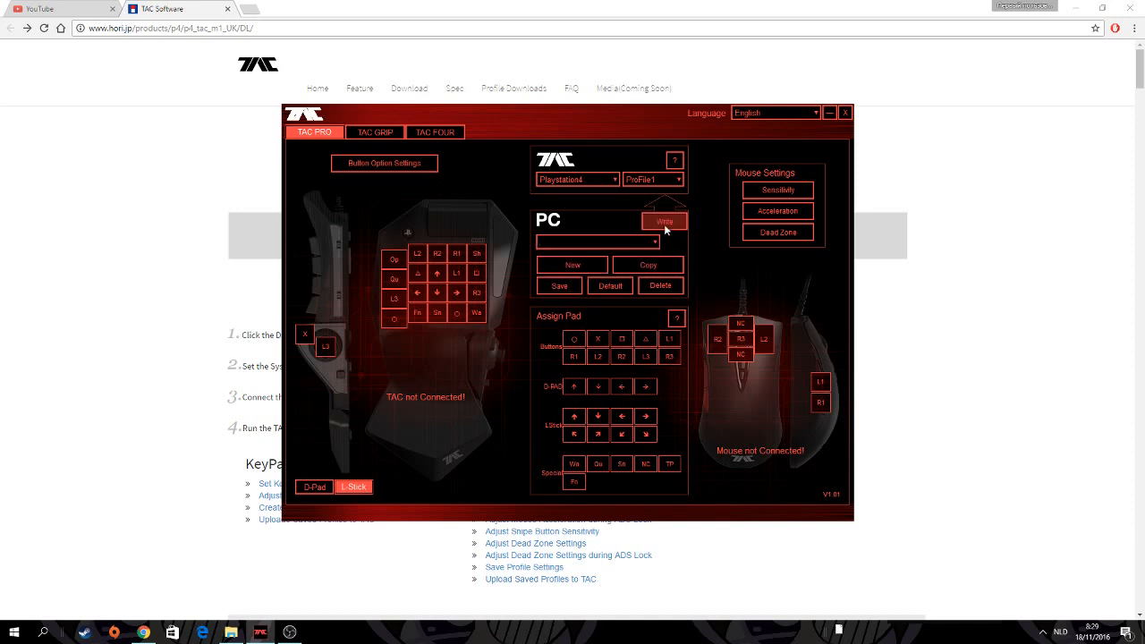
click(678, 179)
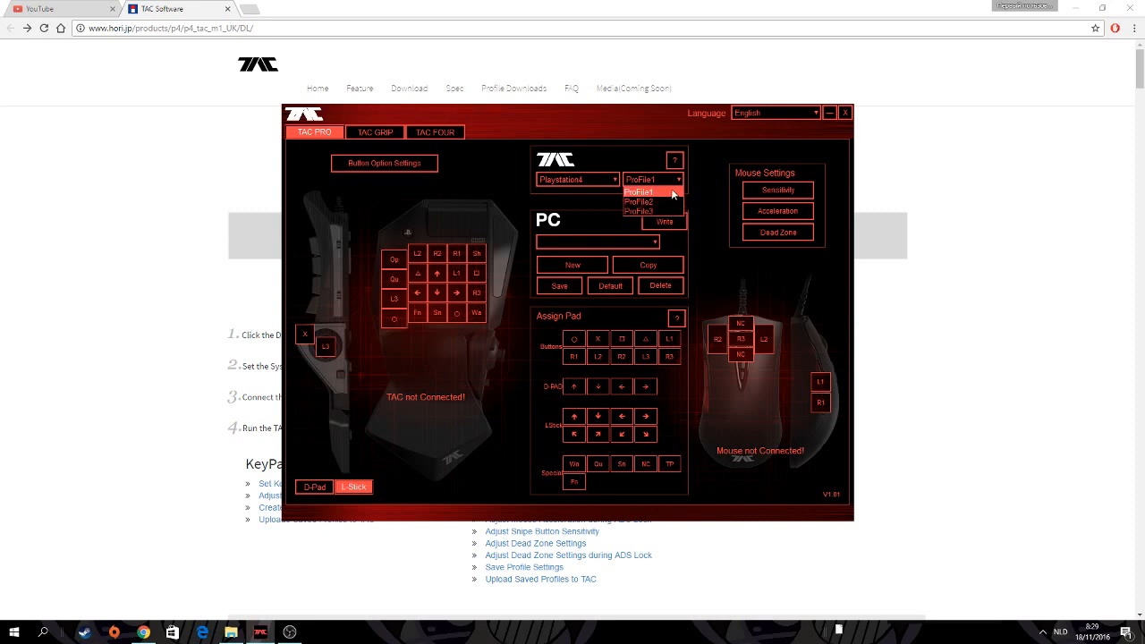
click(638, 193)
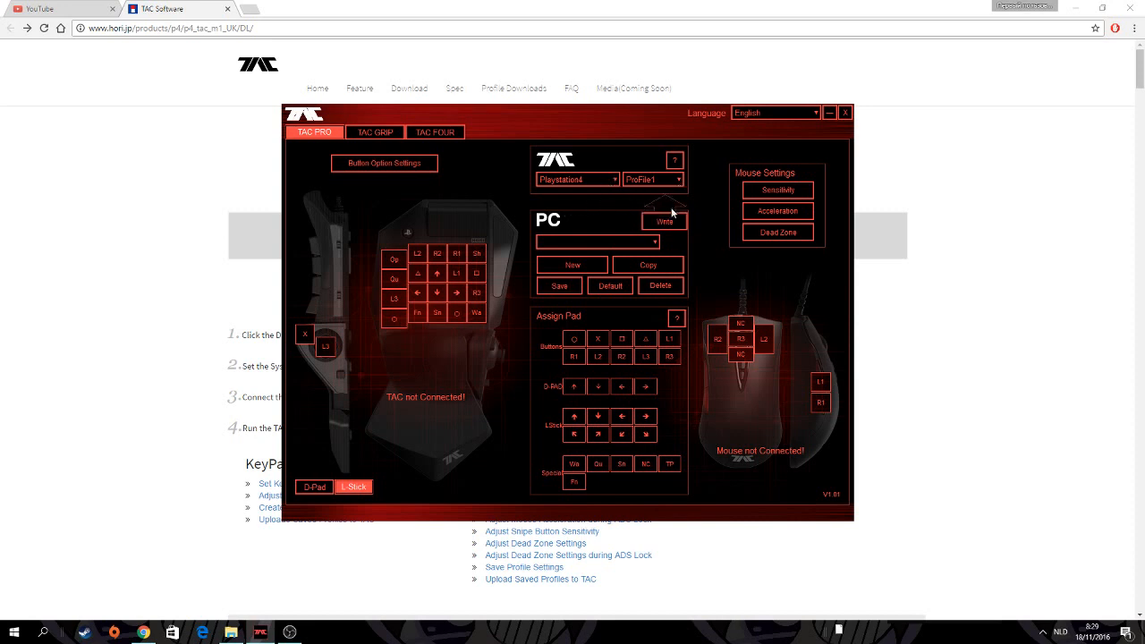
click(777, 190)
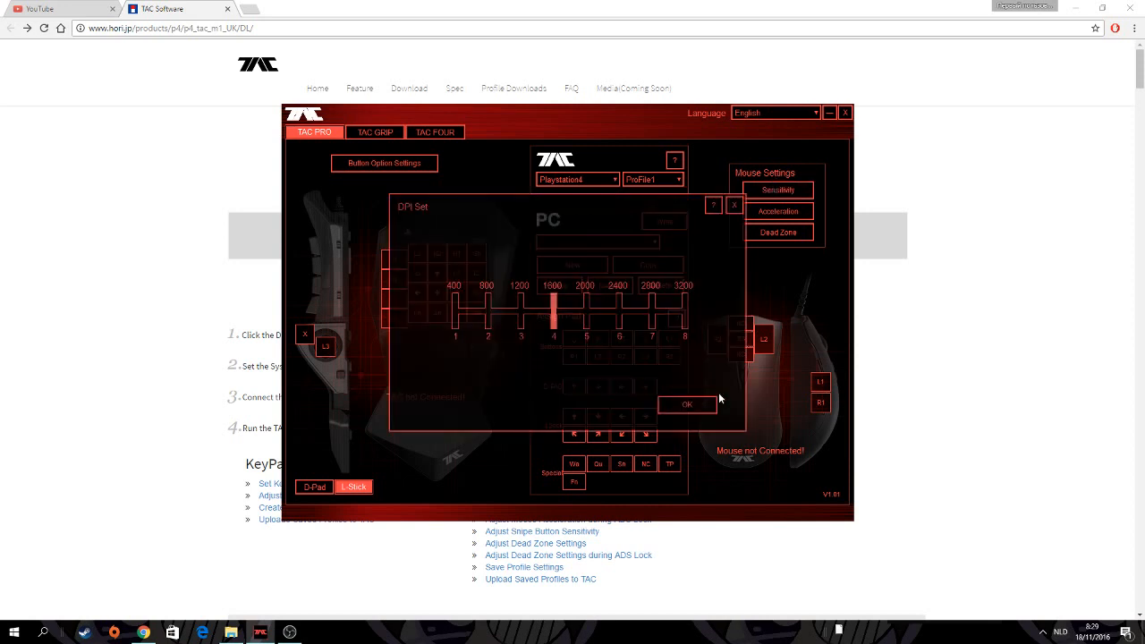
click(781, 211)
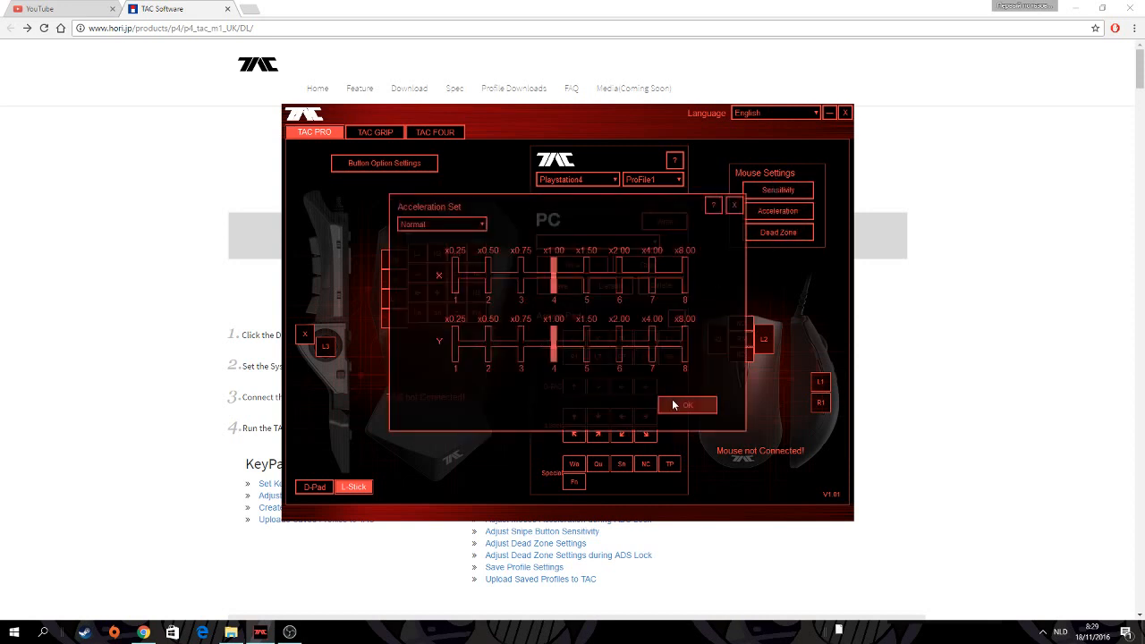
click(688, 404)
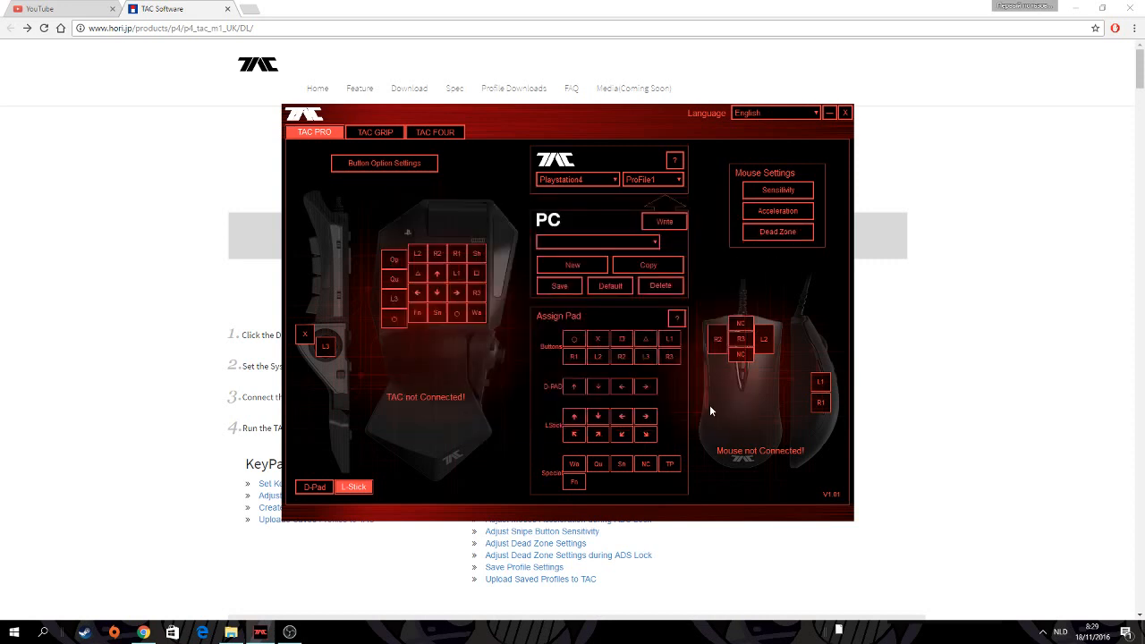
mouse_move(591, 349)
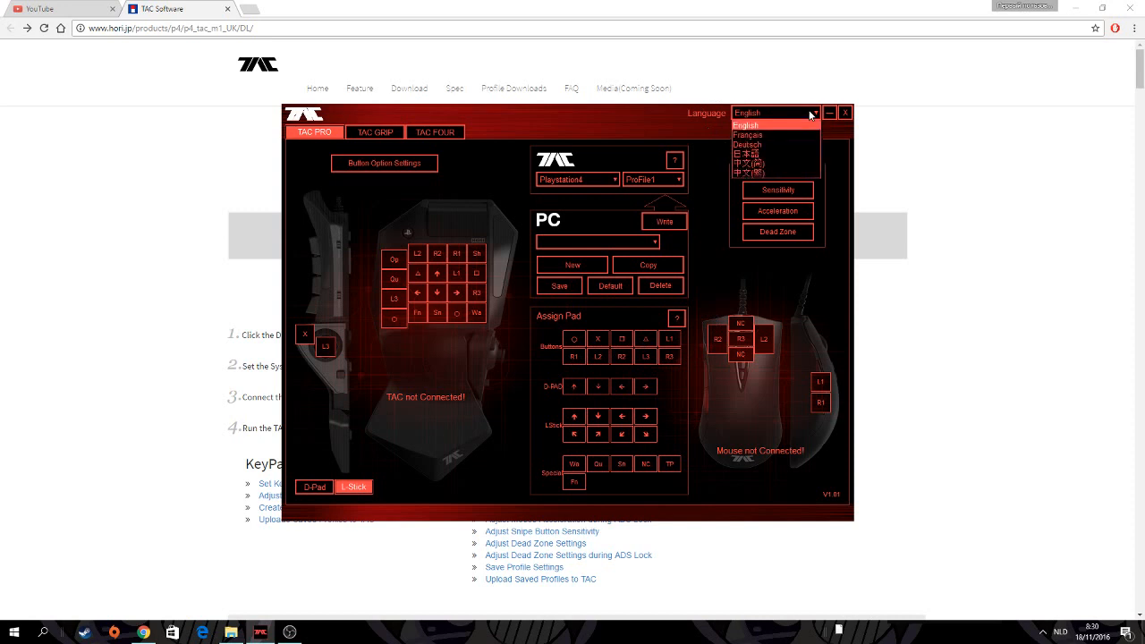
mouse_move(784, 143)
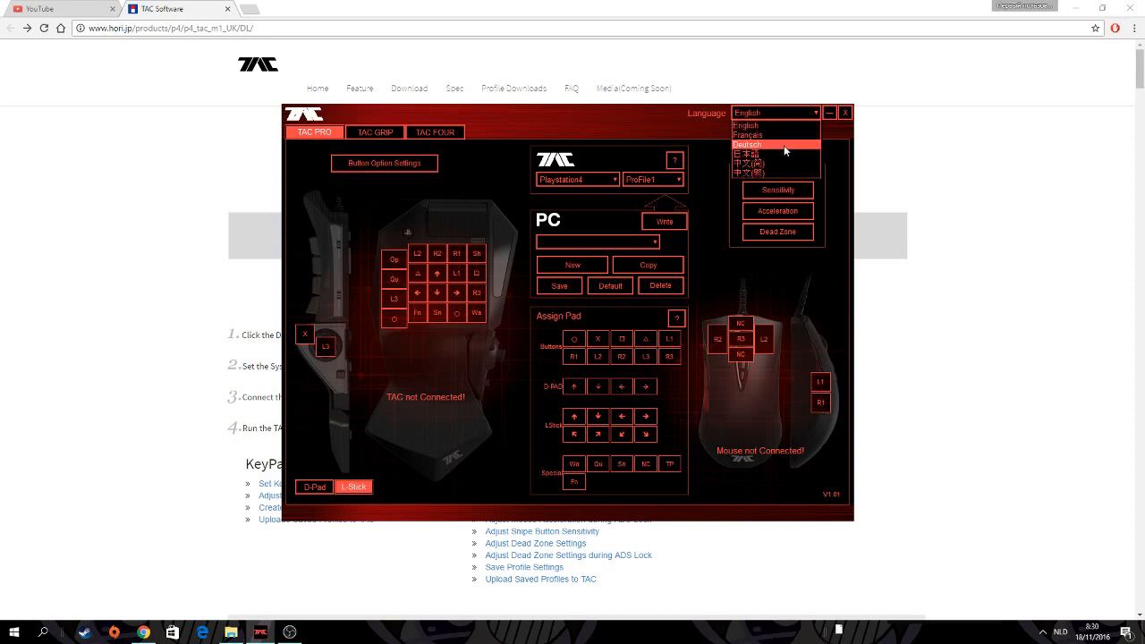
mouse_move(761, 153)
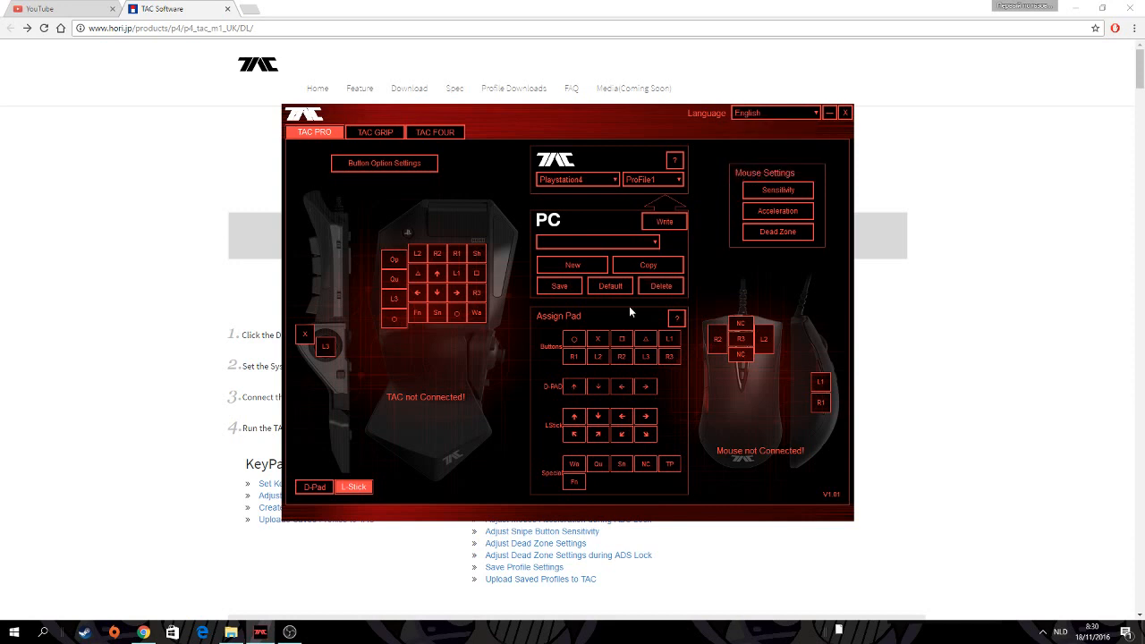
mouse_move(831, 505)
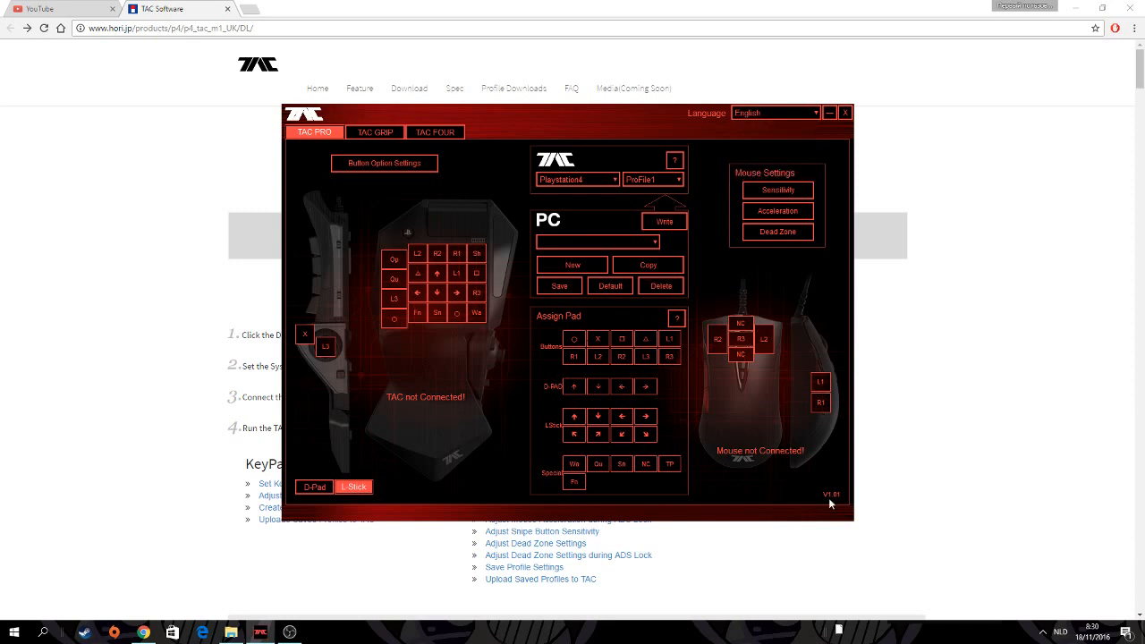
mouse_move(430, 376)
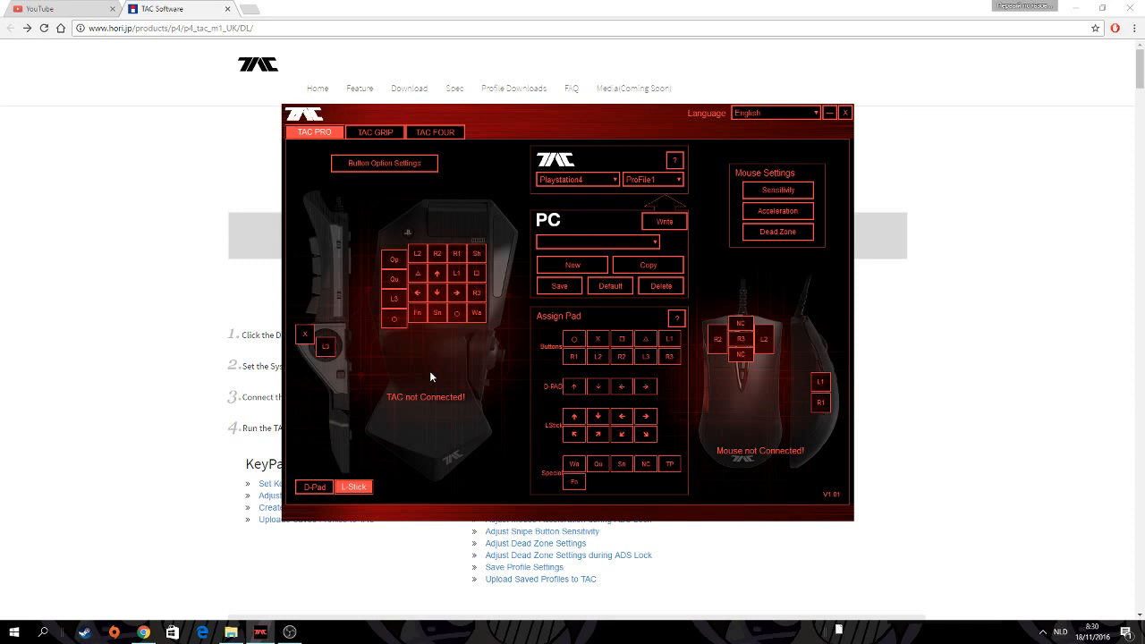
mouse_move(563, 437)
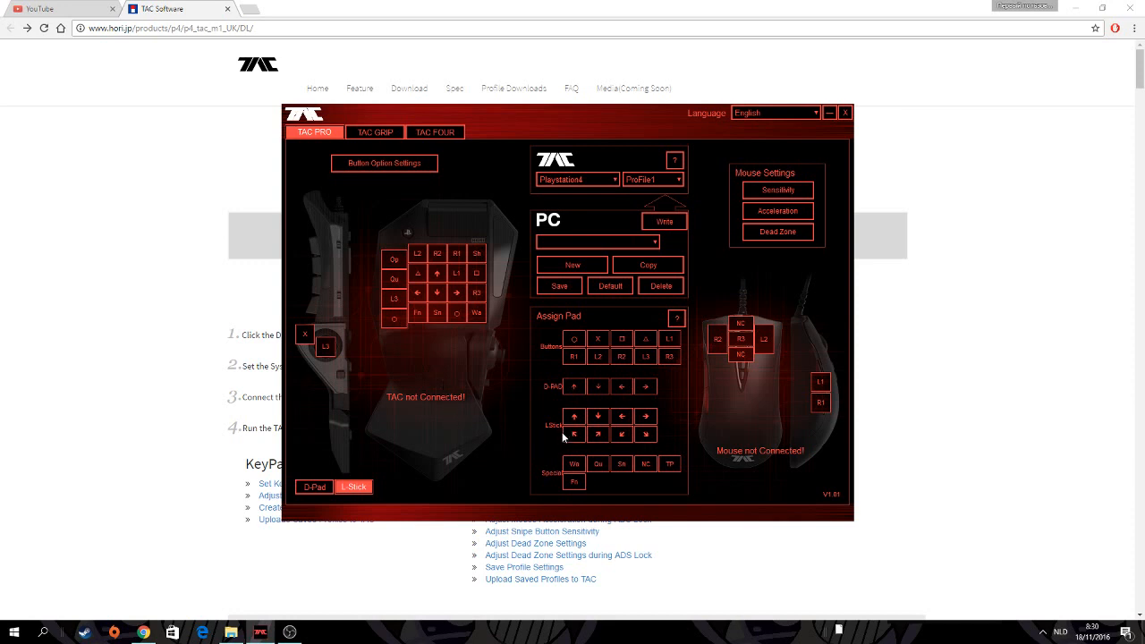
mouse_move(532, 446)
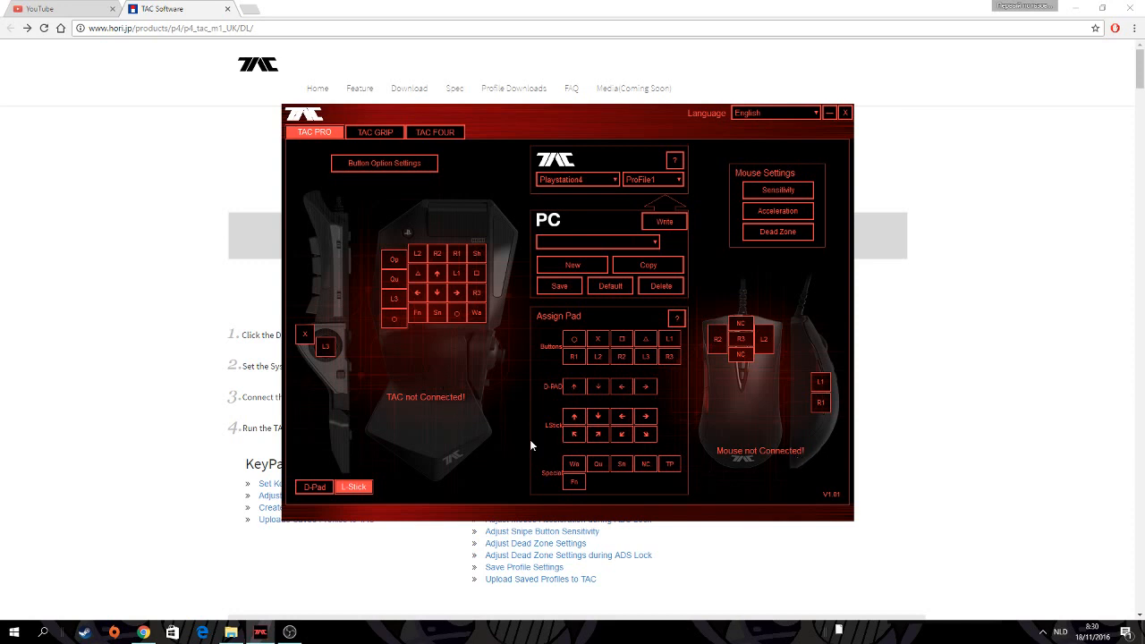
mouse_move(748, 448)
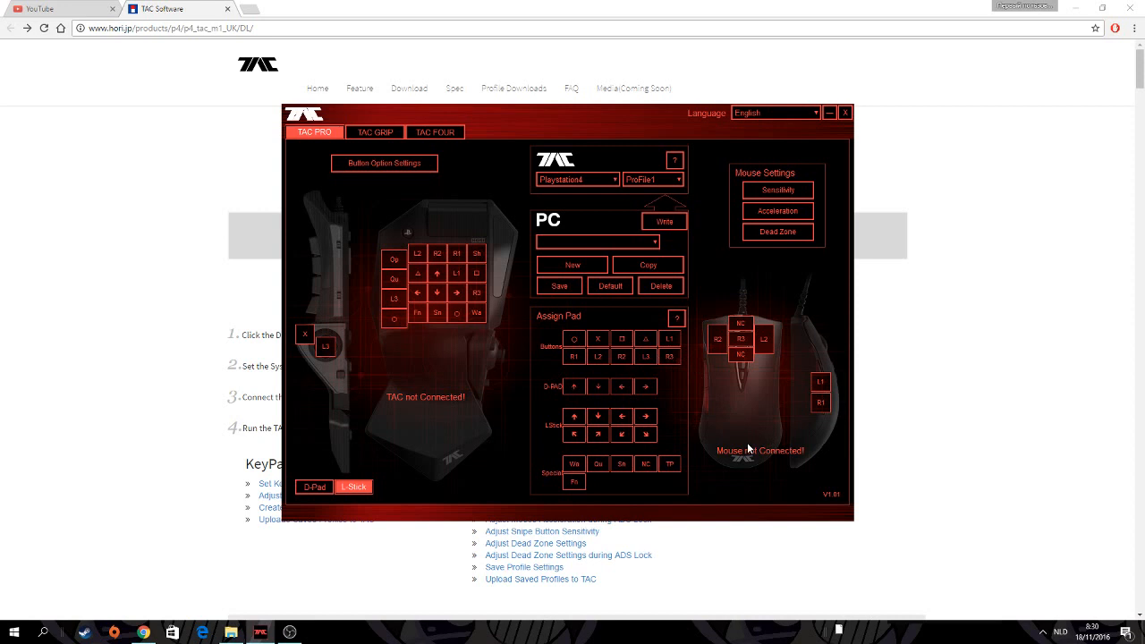
mouse_move(676, 340)
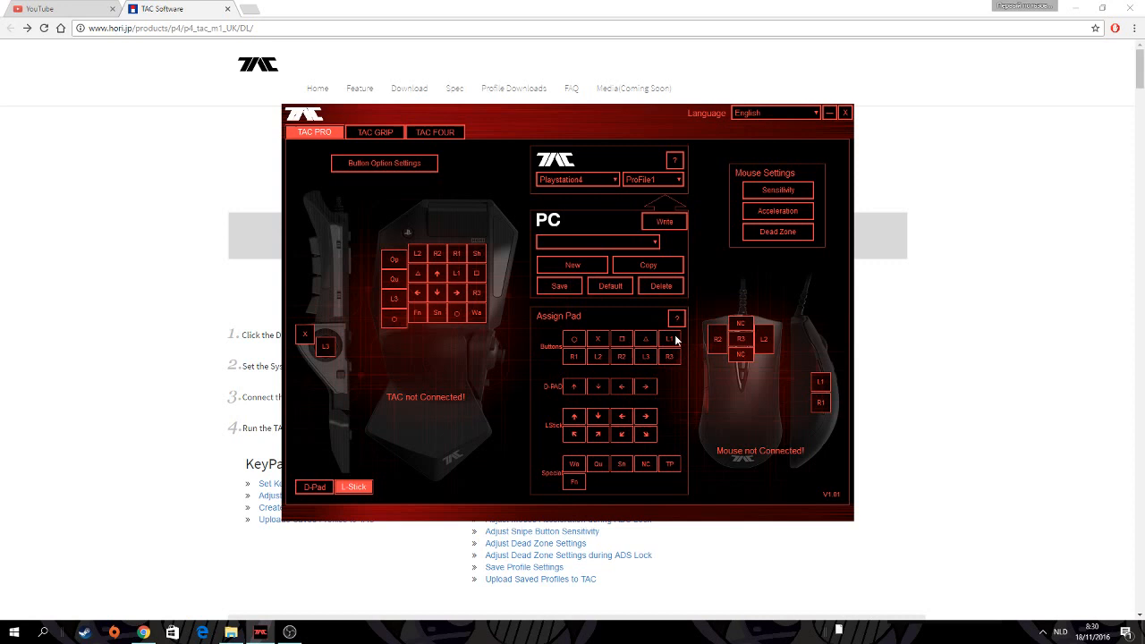
mouse_move(755, 502)
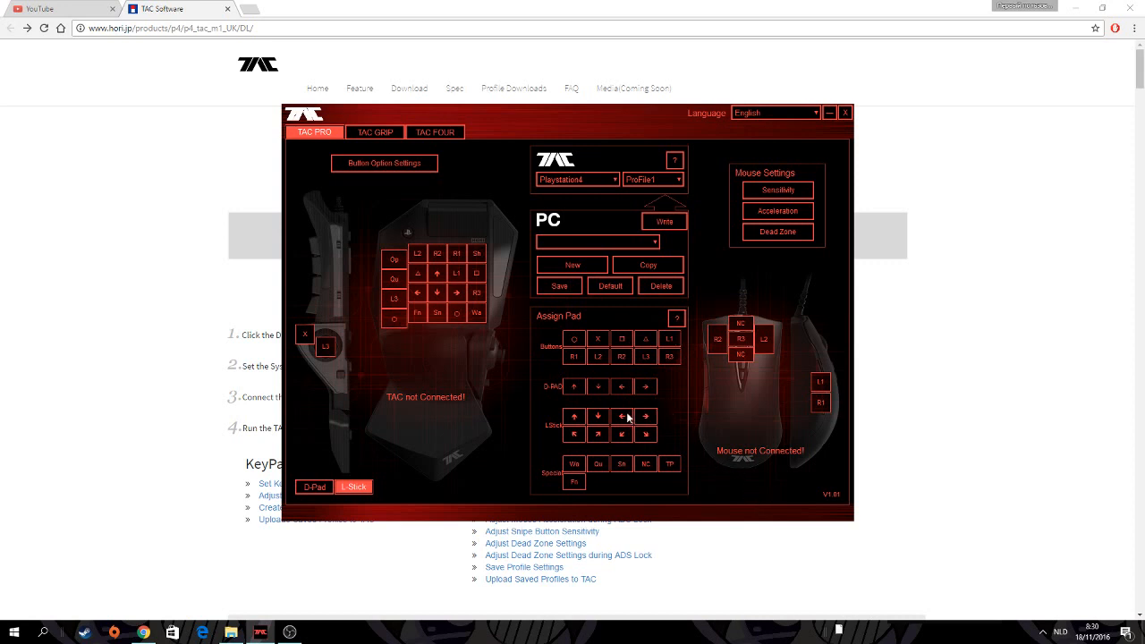
mouse_move(464, 436)
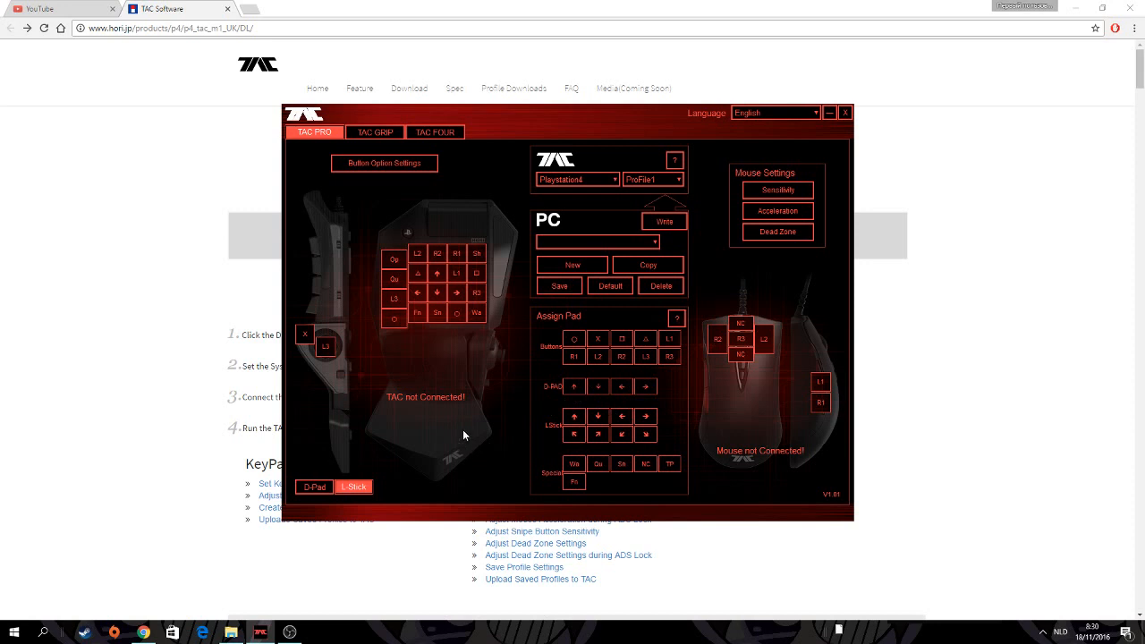
mouse_move(491, 368)
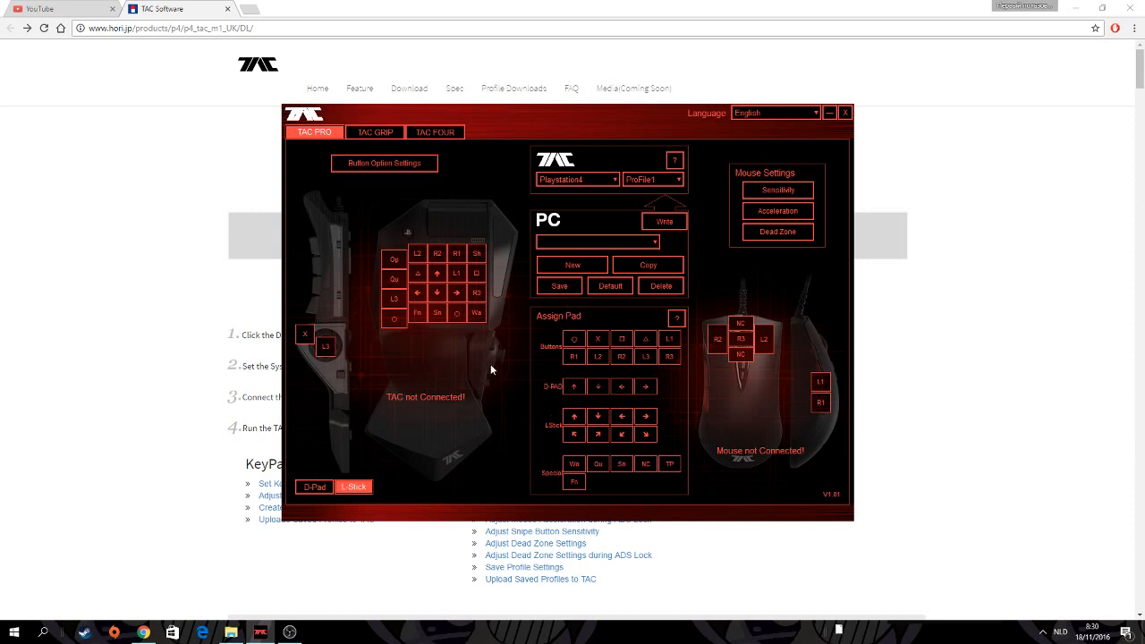